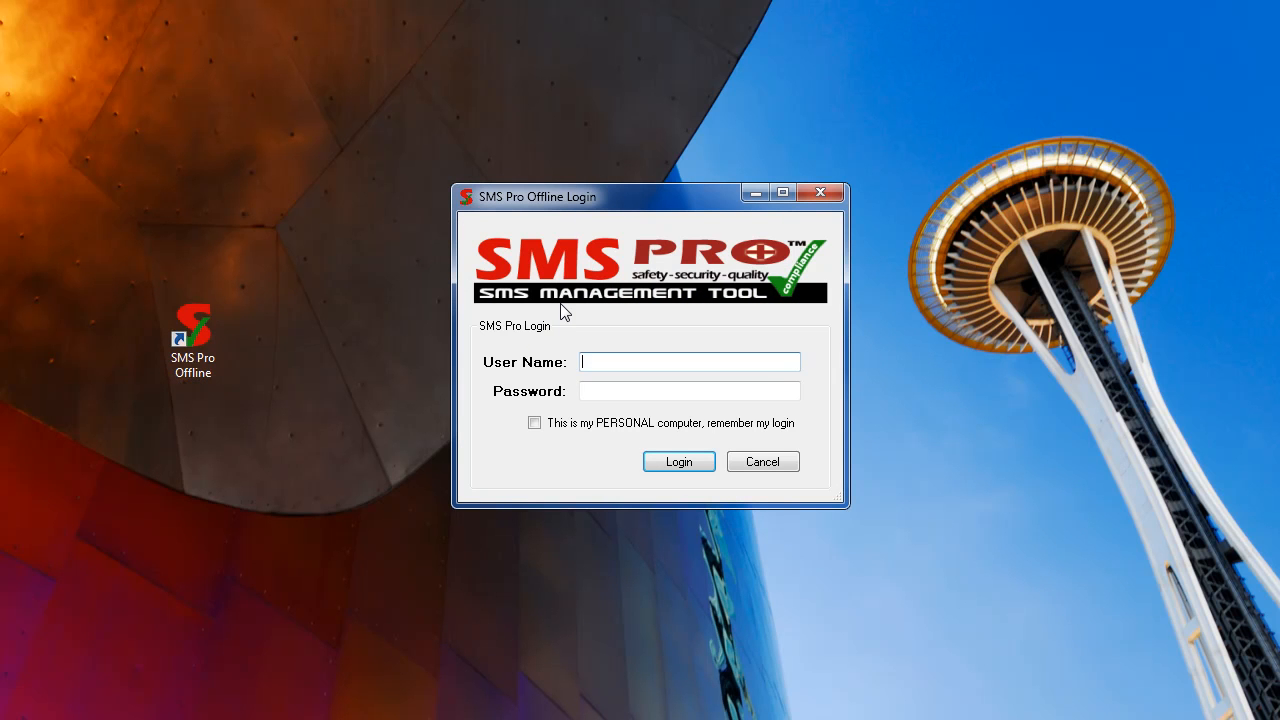
mouse_move(568, 401)
type("rm_user")
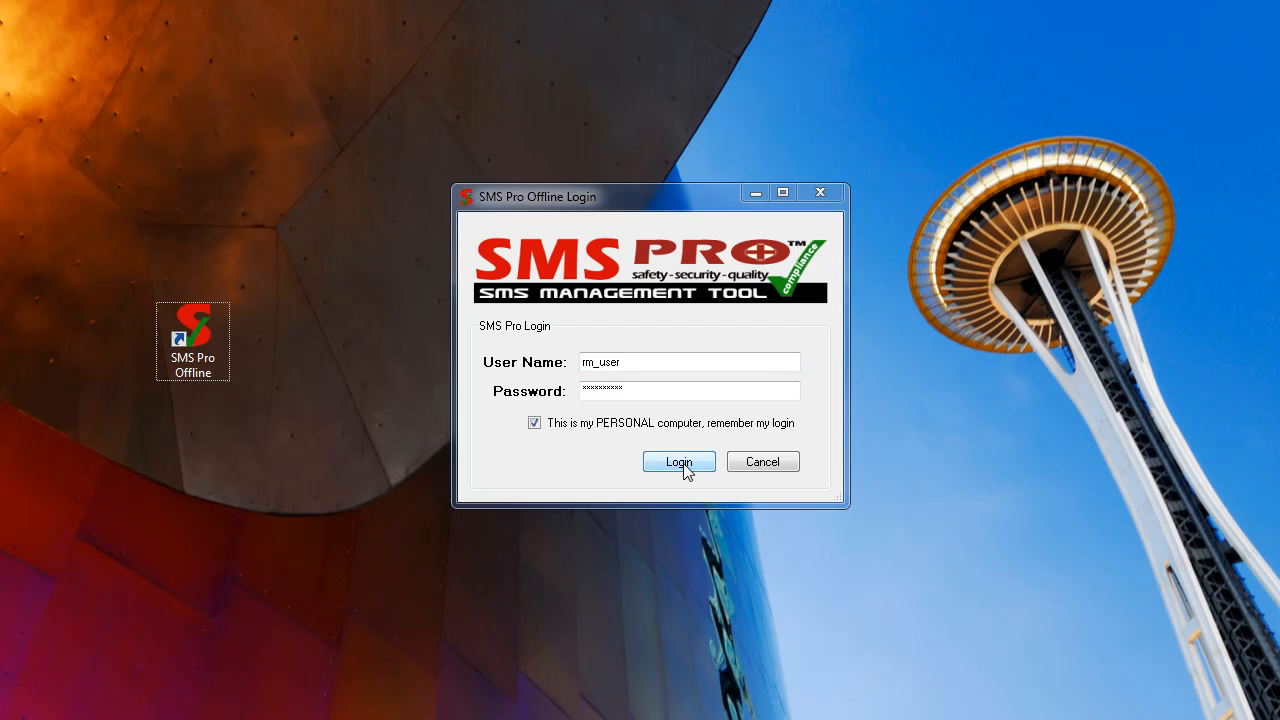
mouse_move(613, 433)
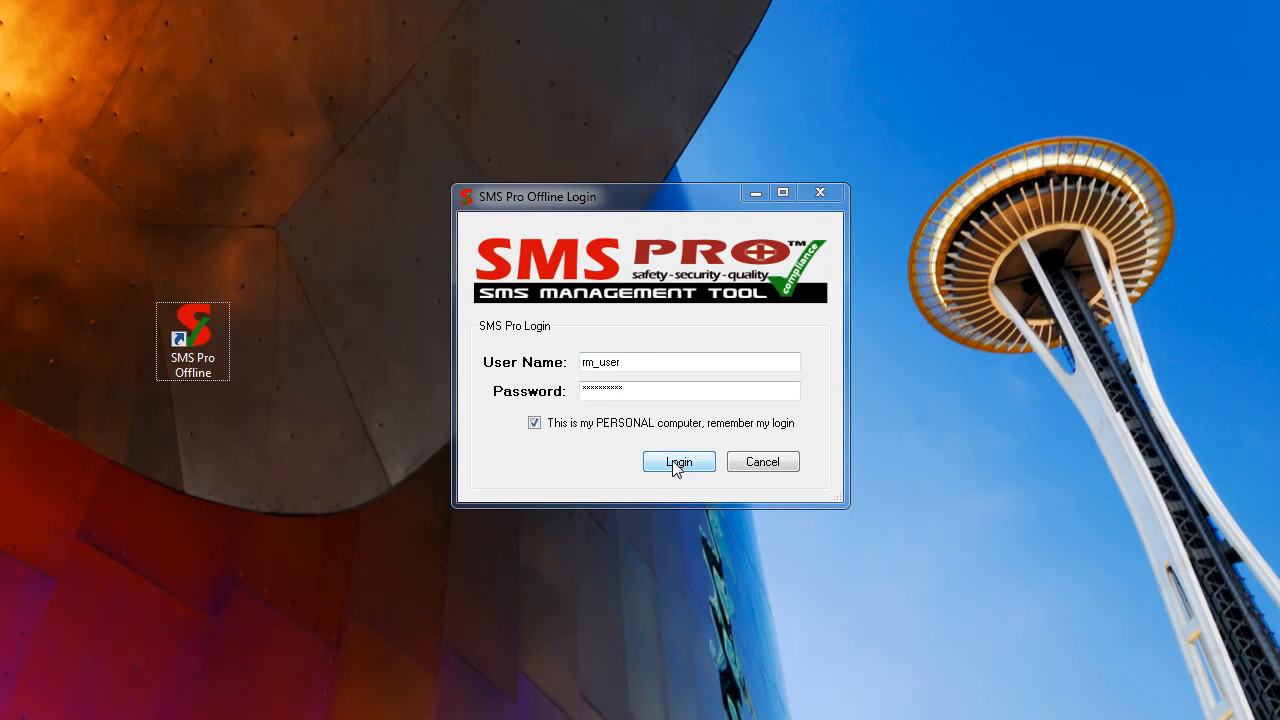
Sign in to SMS Pro Offline with the login remembered on this computer.
left_click(679, 461)
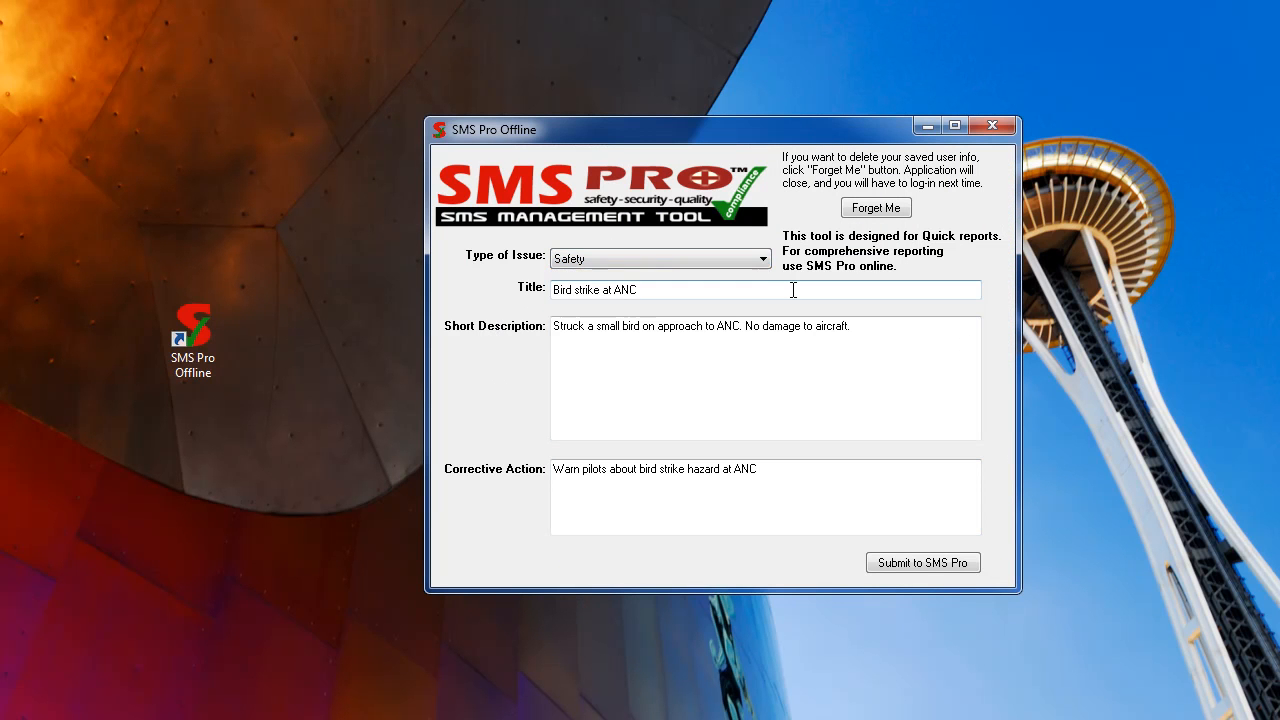
Finish the corrective action note, submit the Bird strike at ANC report, and dismiss the thank-you message.
left_click(651, 490)
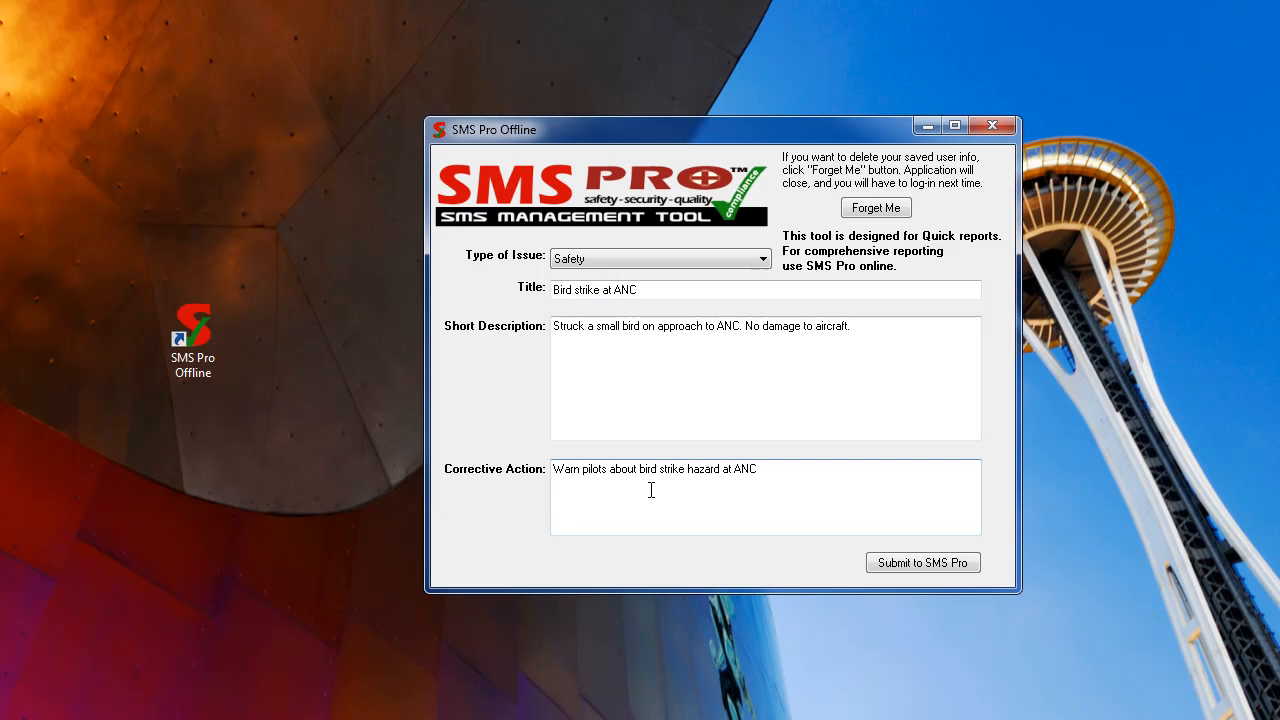
mouse_move(854, 511)
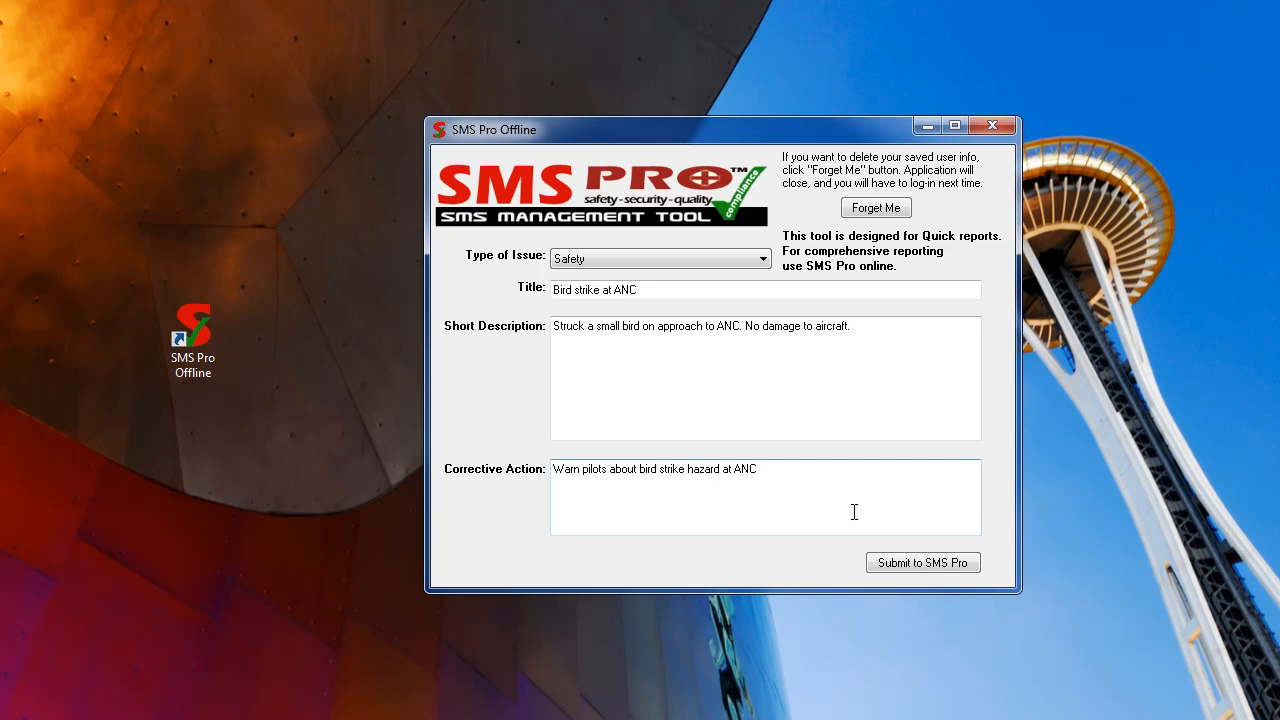
left_click(922, 562)
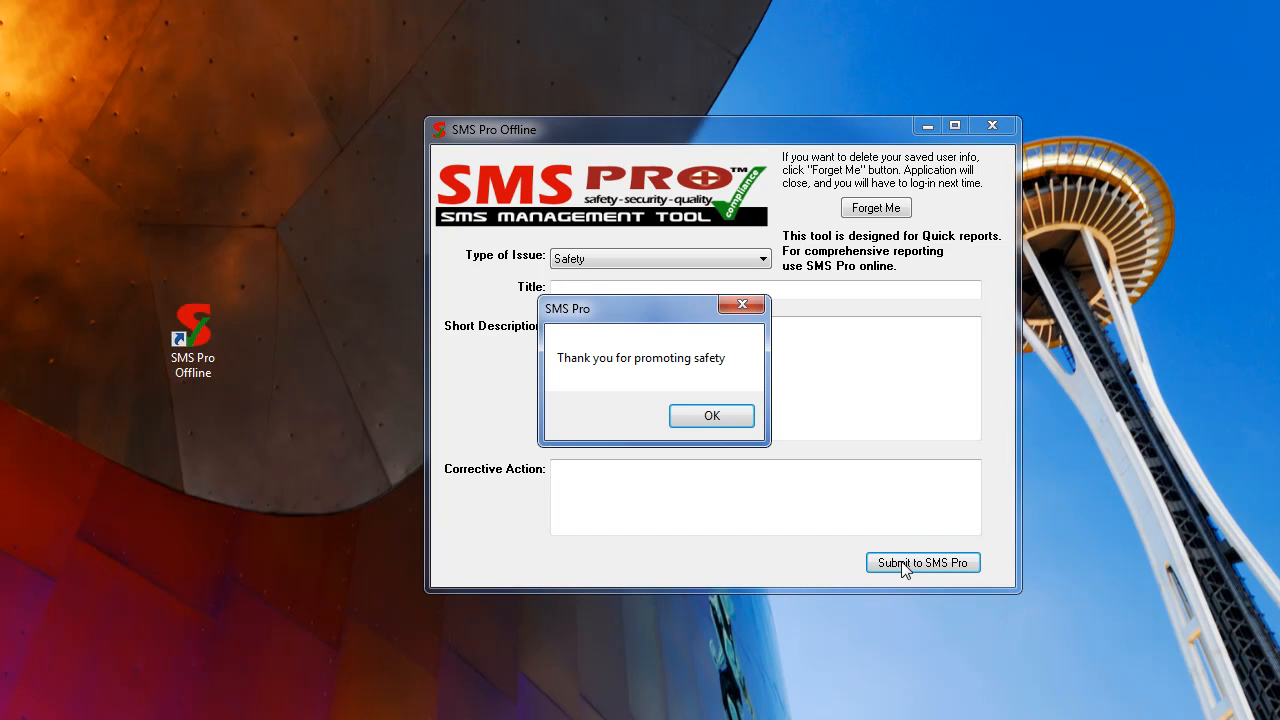
left_click(711, 415)
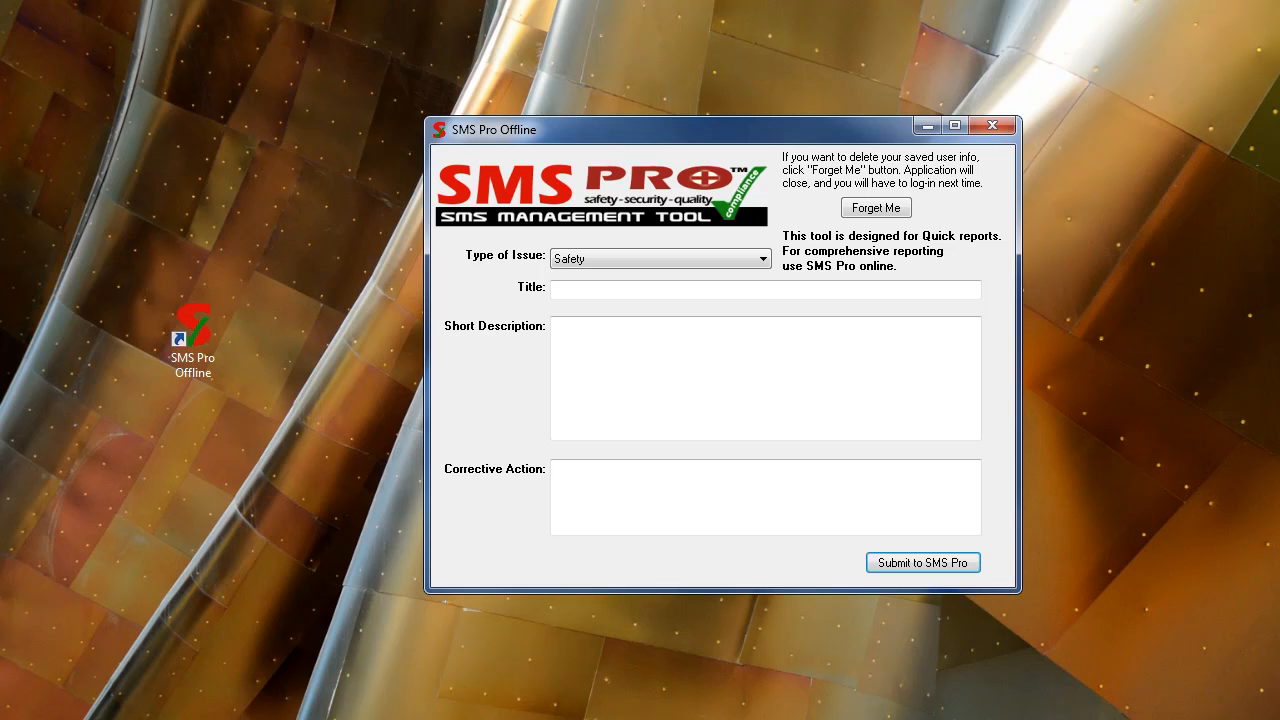
left_click(921, 561)
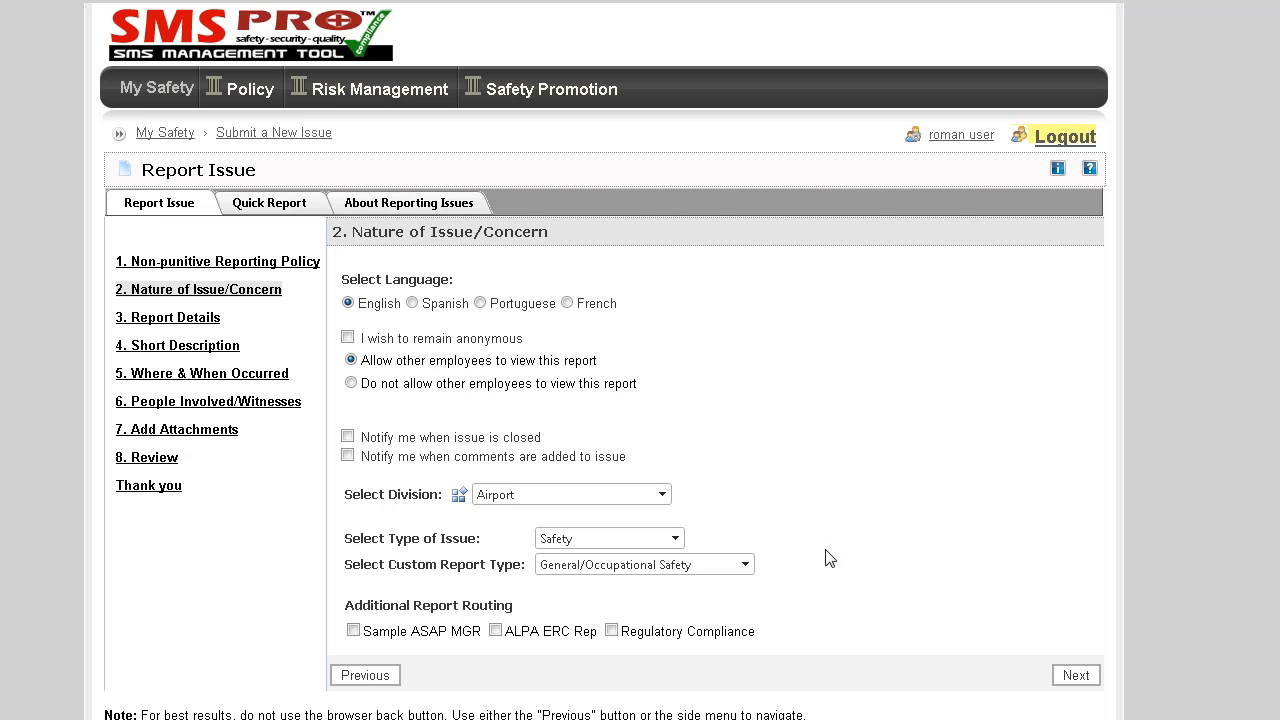
Open the custom report type list to pick Bird Strike.
left_click(745, 564)
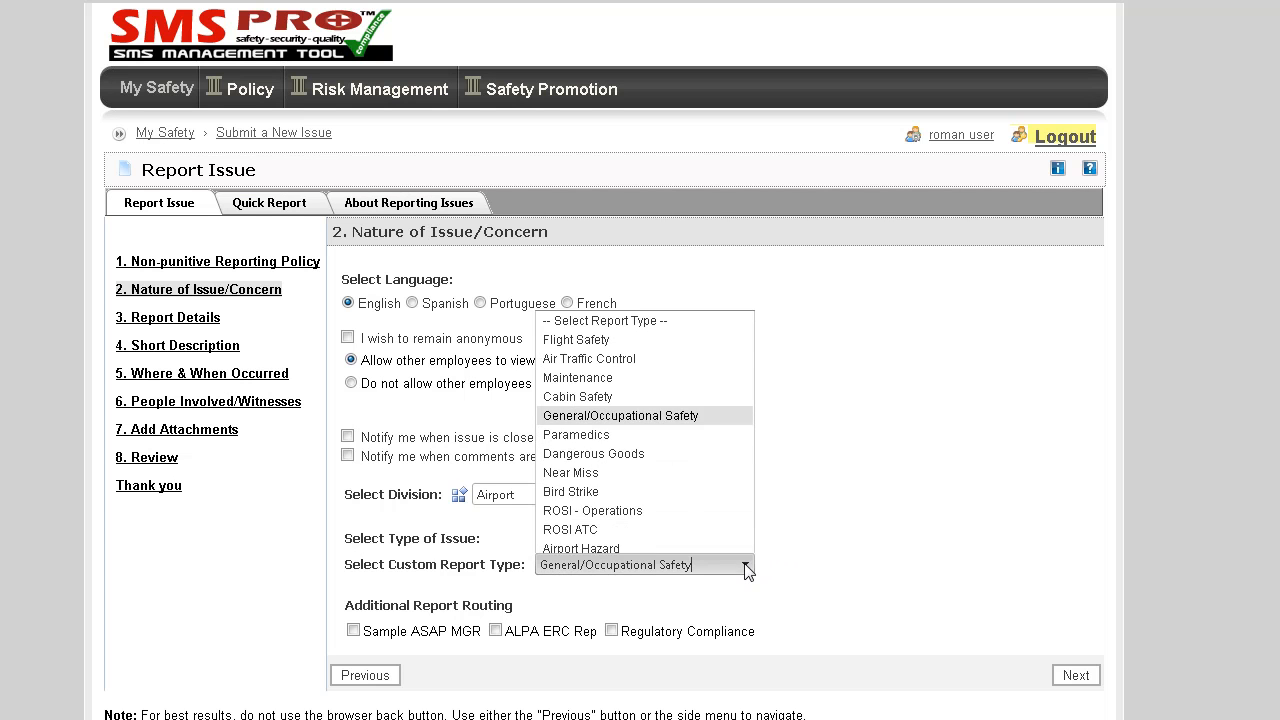
mouse_move(740, 485)
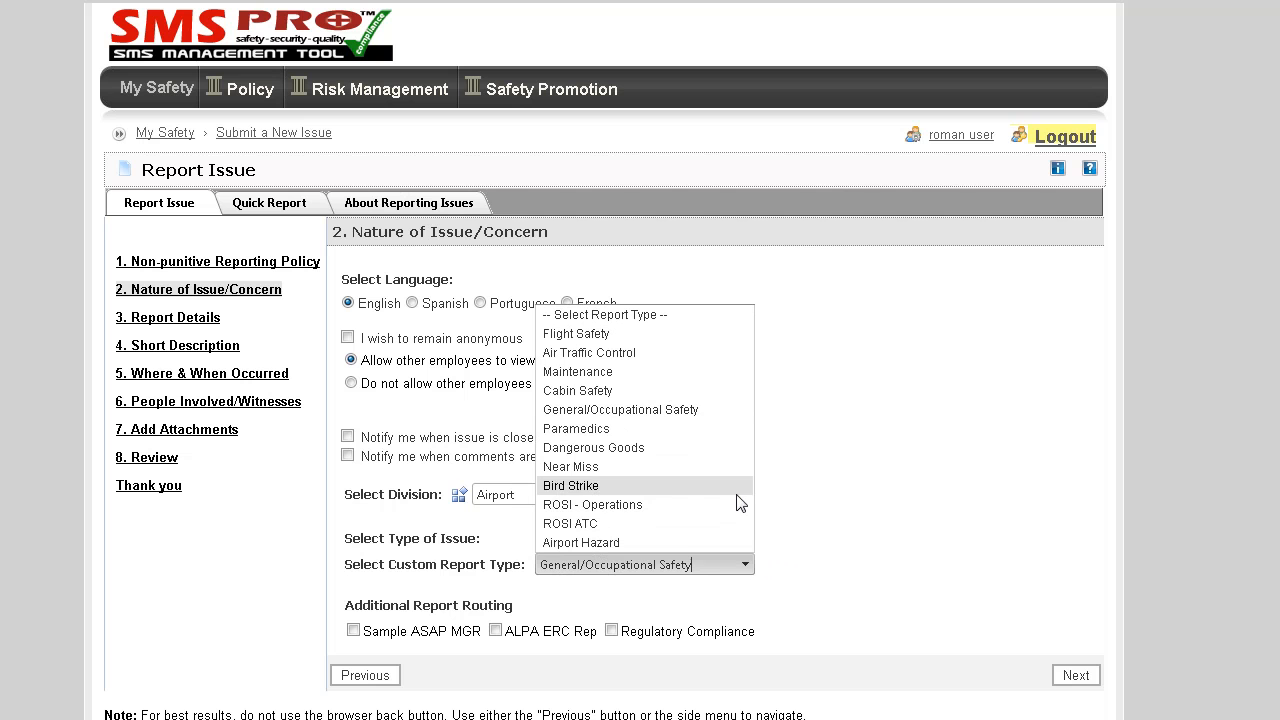
mouse_move(736, 467)
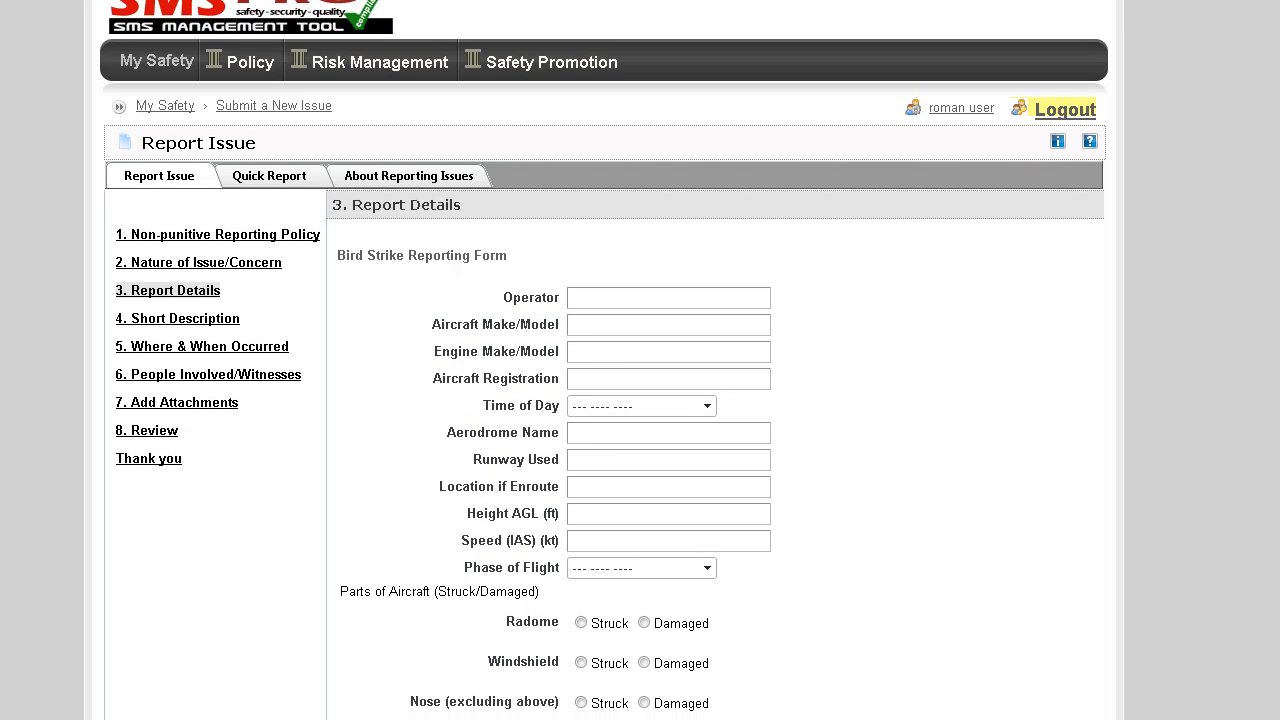
scroll("down", 3)
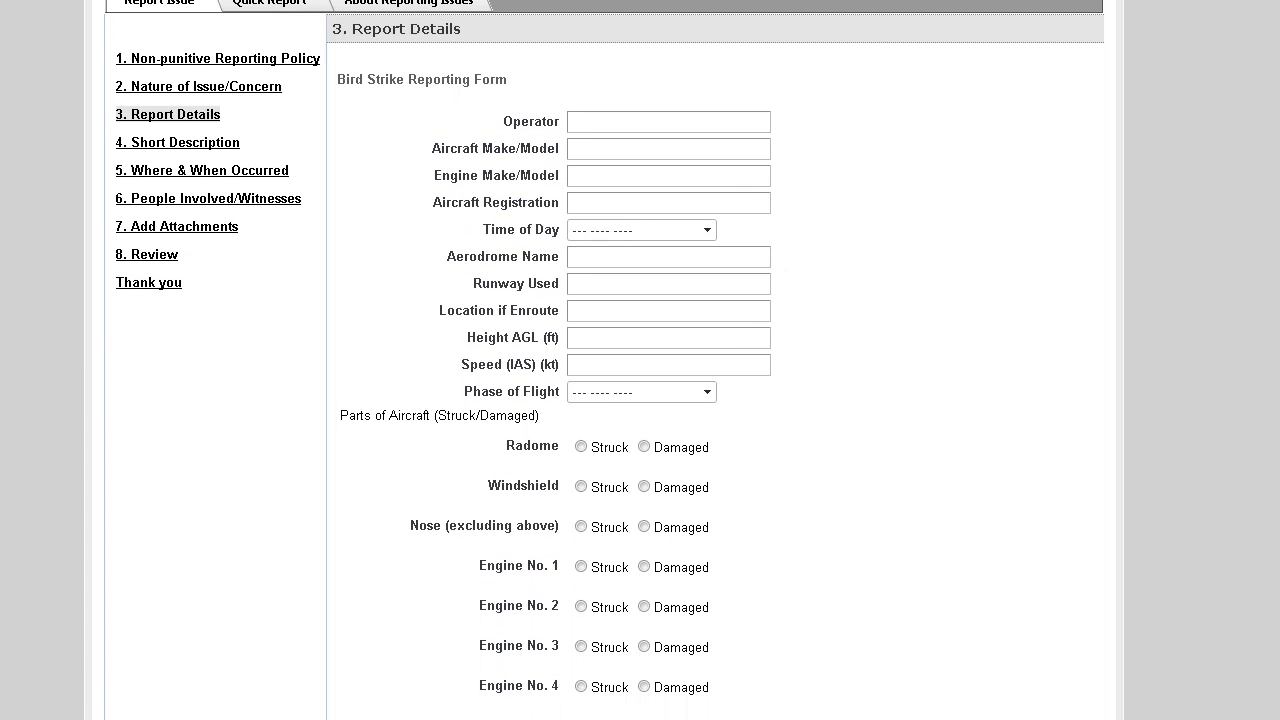
scroll("down", 3)
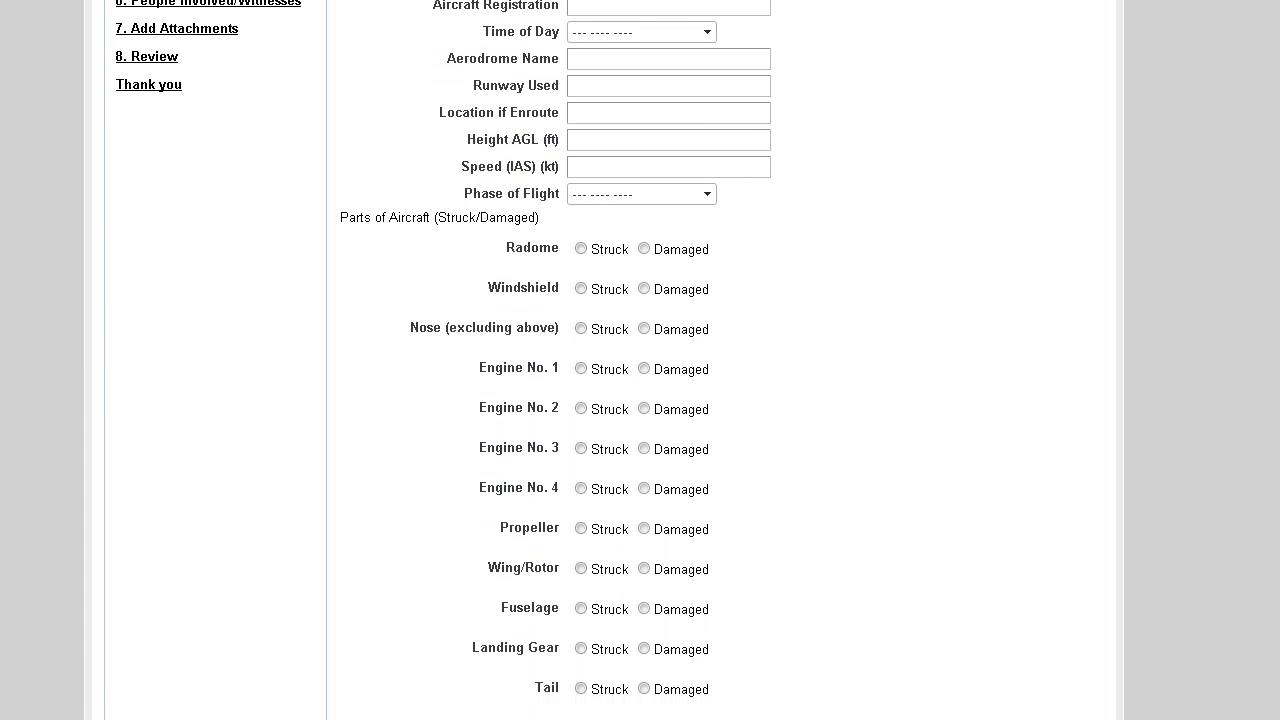
scroll("down", 3)
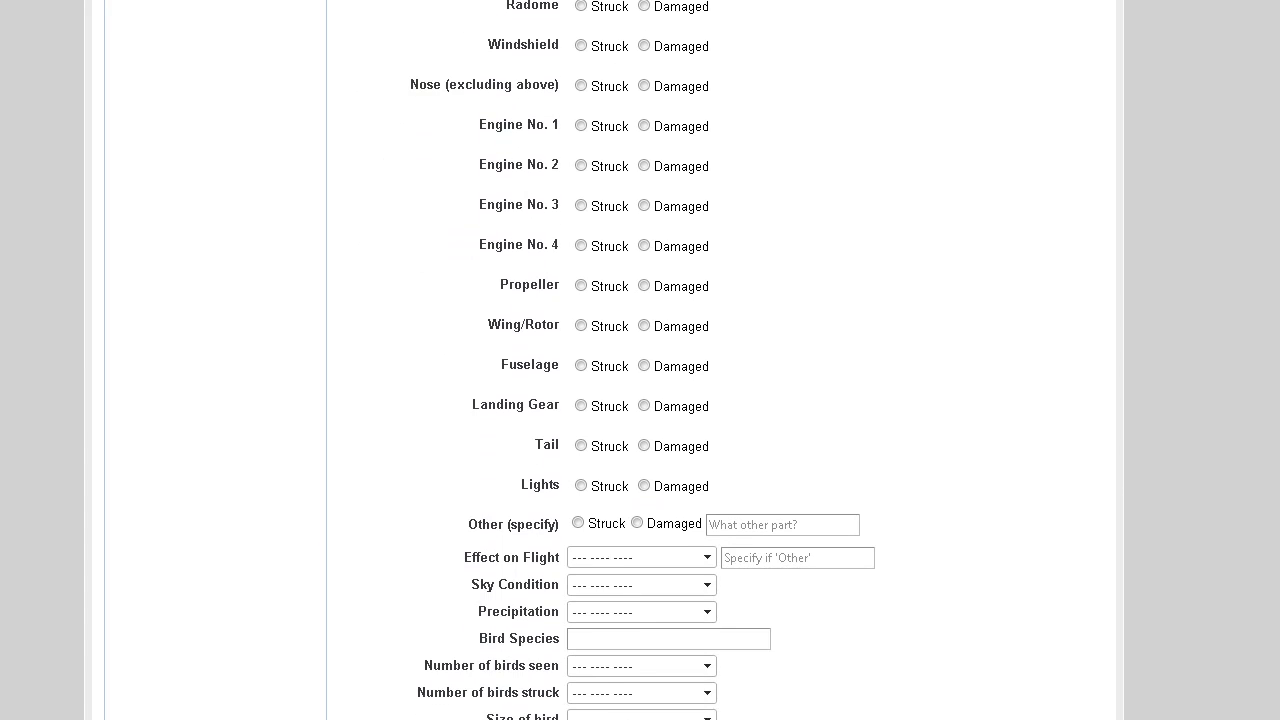
scroll("down", 3)
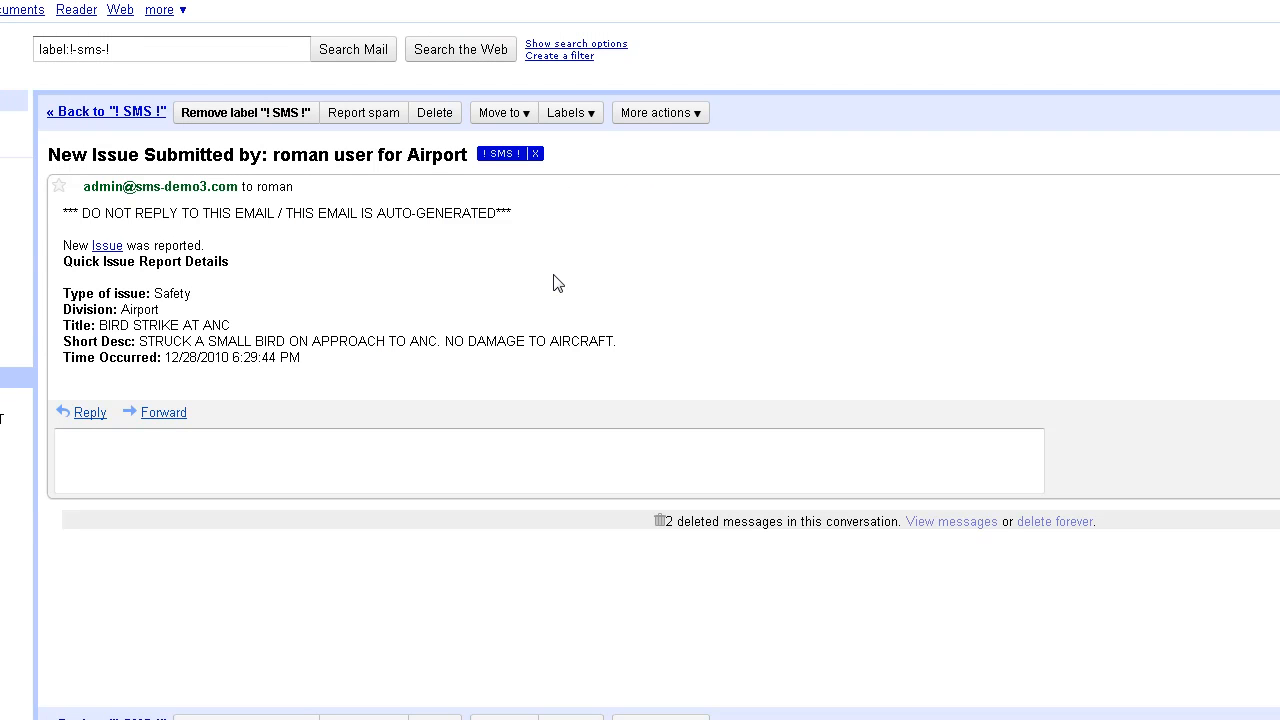
mouse_move(110, 252)
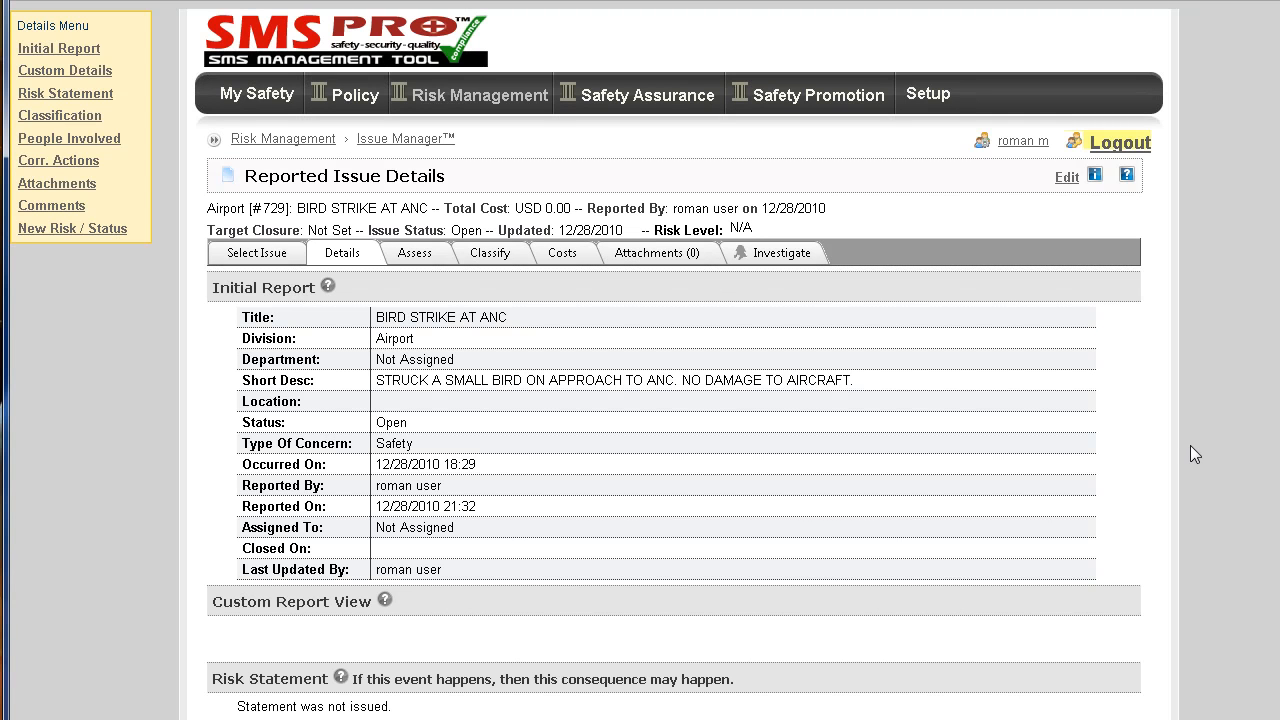
mouse_move(368, 164)
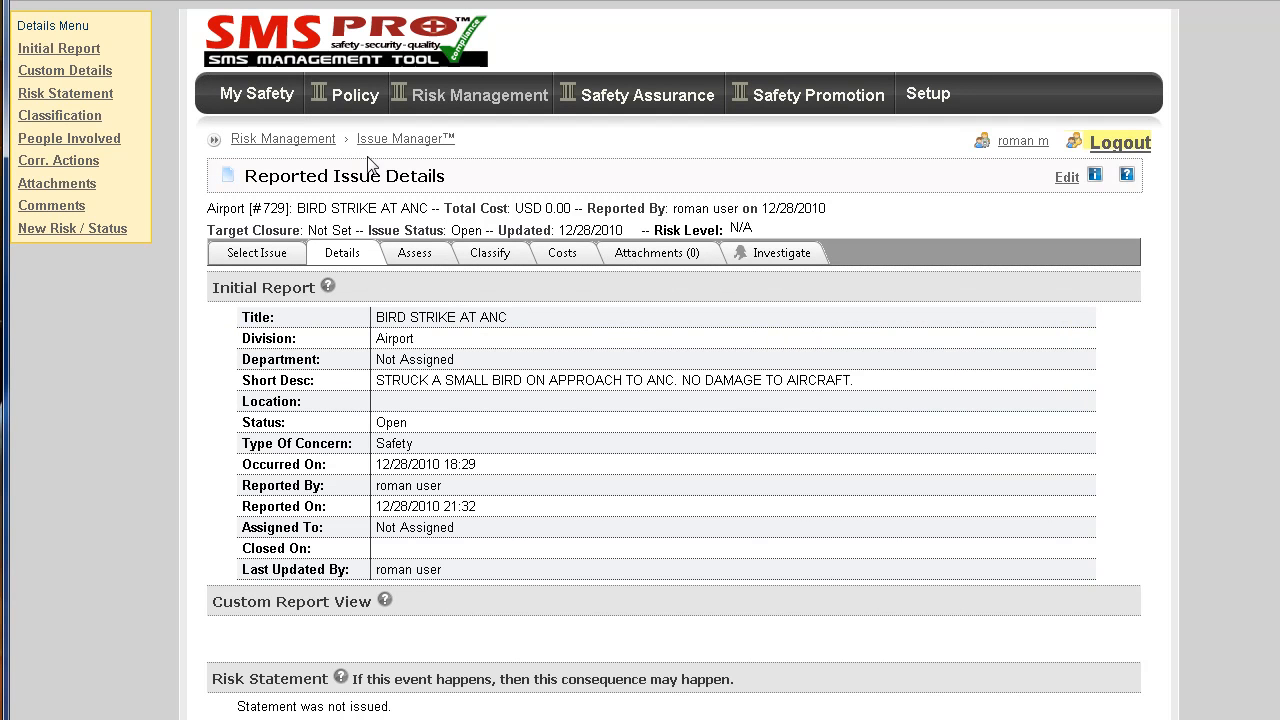
mouse_move(1191, 282)
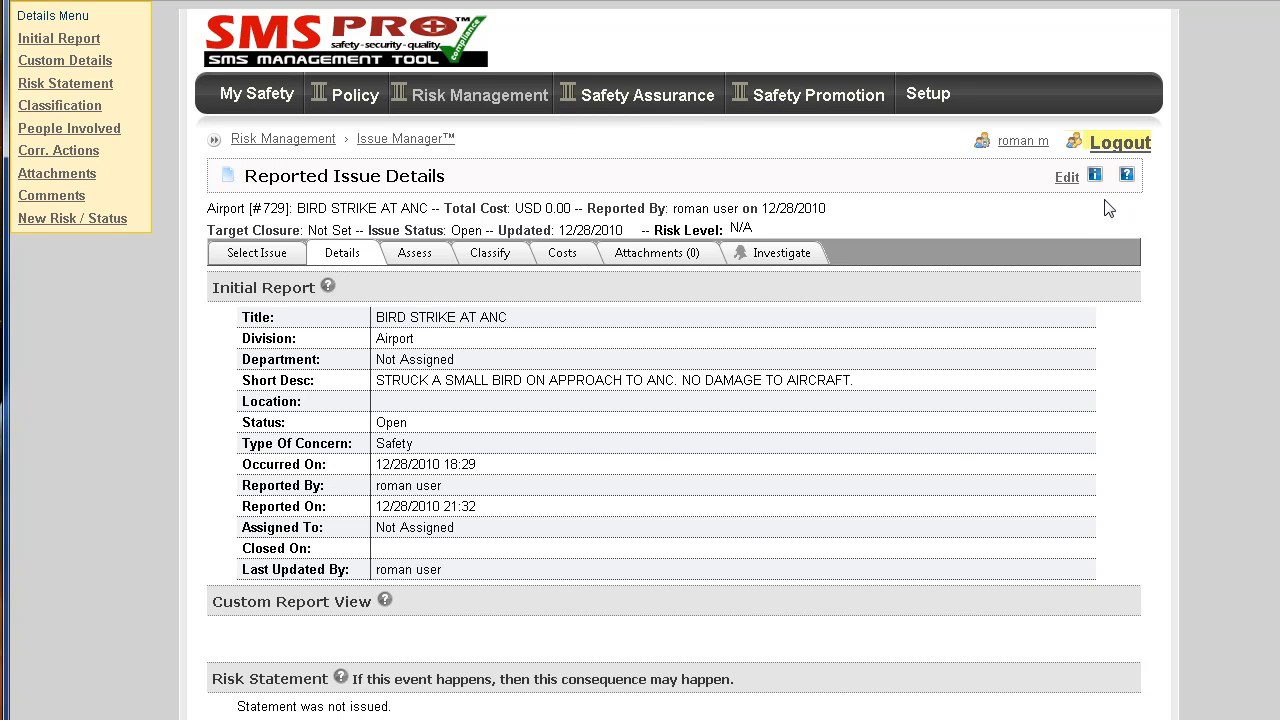
View the BIRD STRIKE AT ANC issue details and switch to its Assess page.
left_click(648, 93)
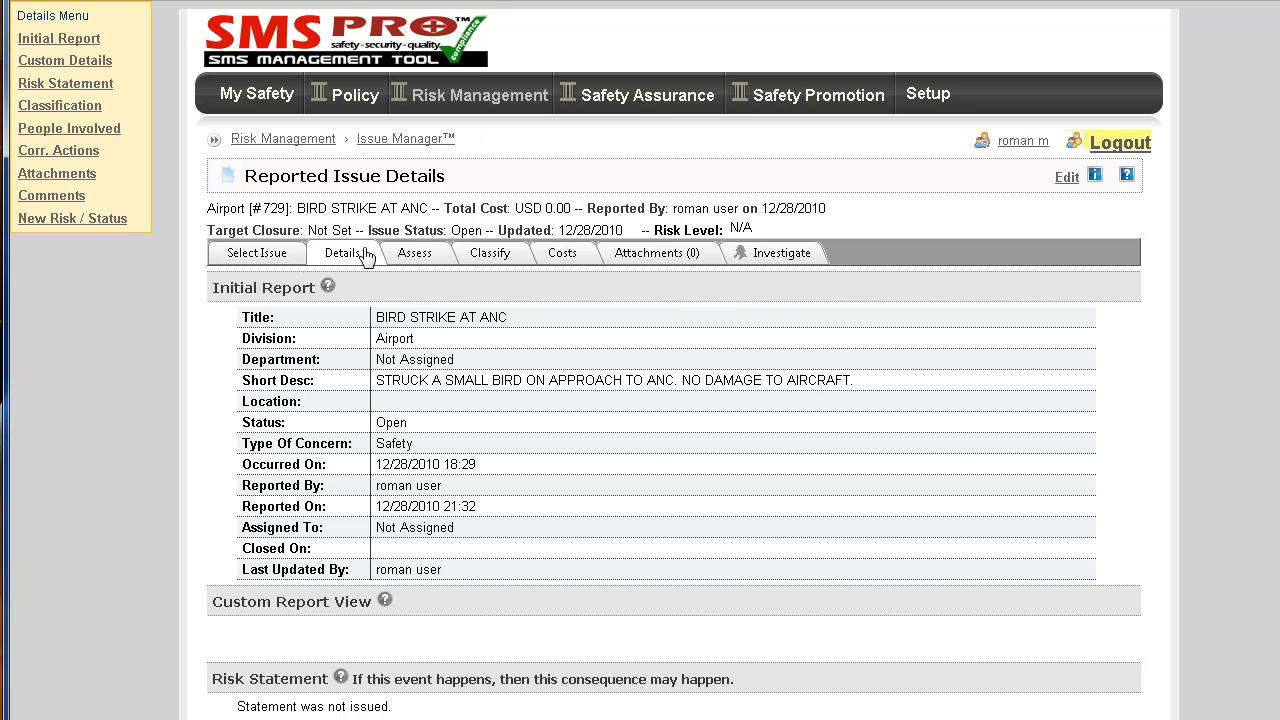
mouse_move(474, 246)
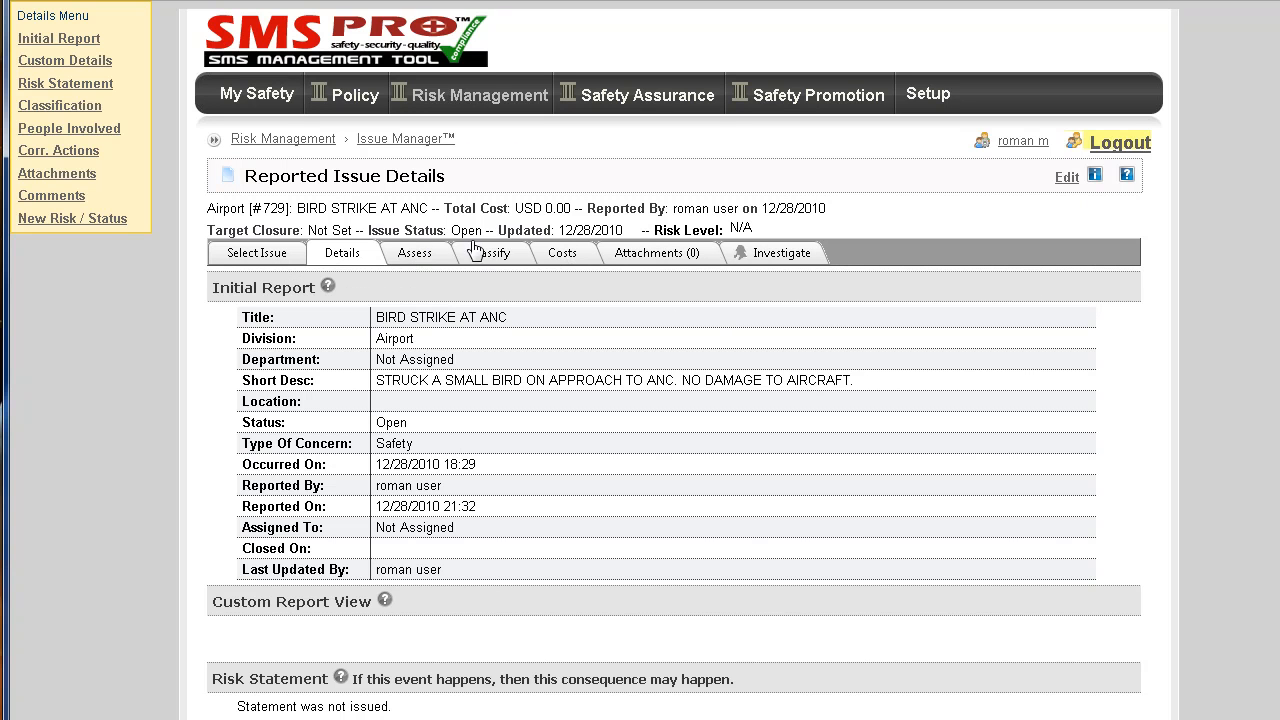
left_click(414, 252)
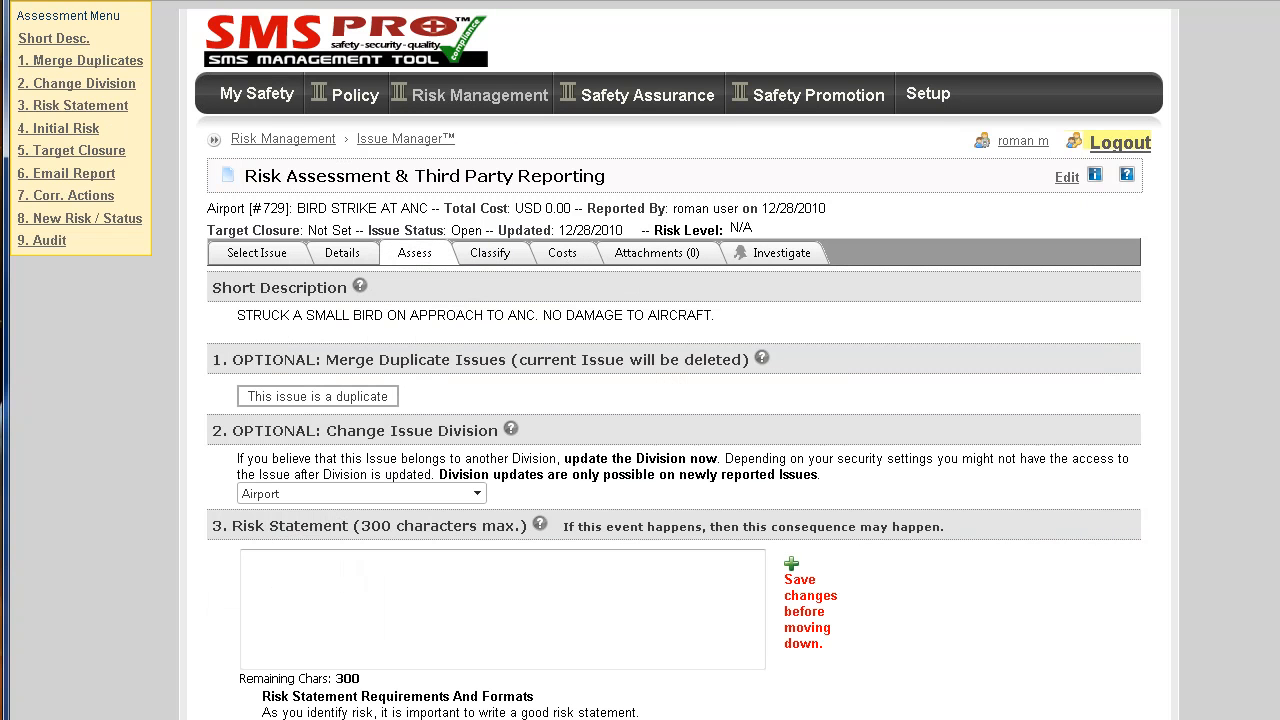
Confirm an initial risk level in the Initial Risk Assessment matrix.
scroll("down", 3)
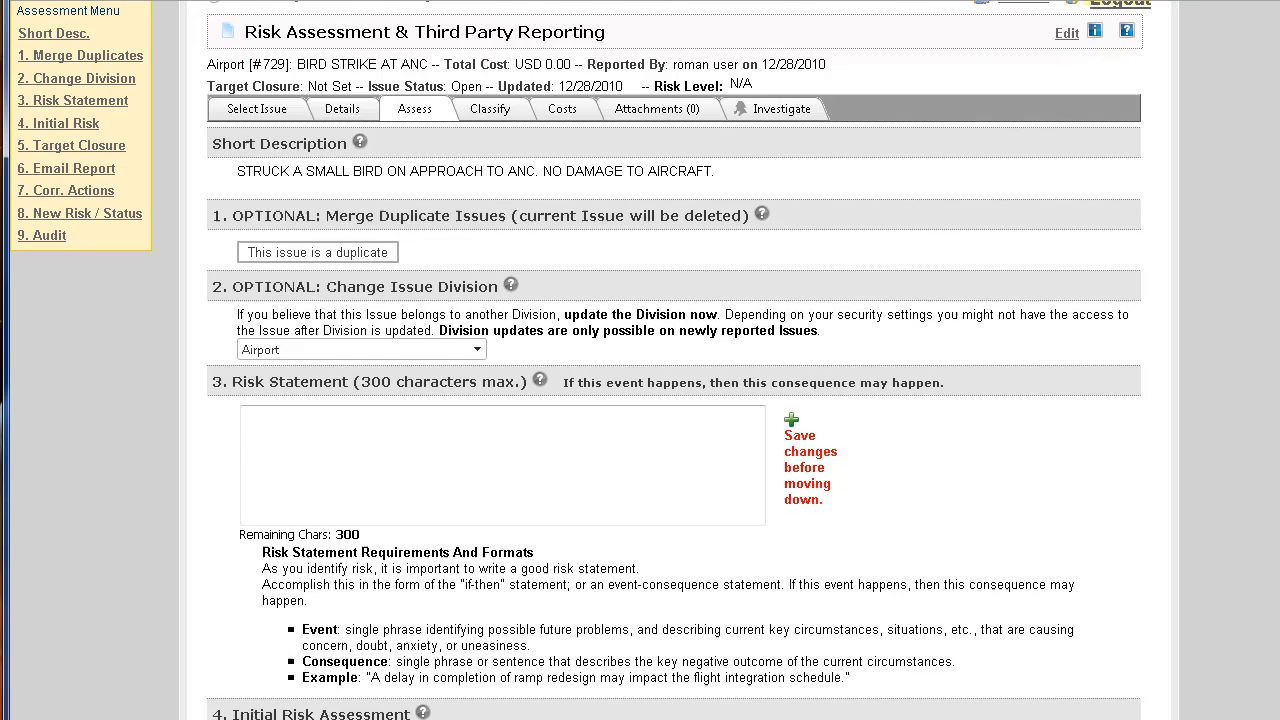
scroll("down", 3)
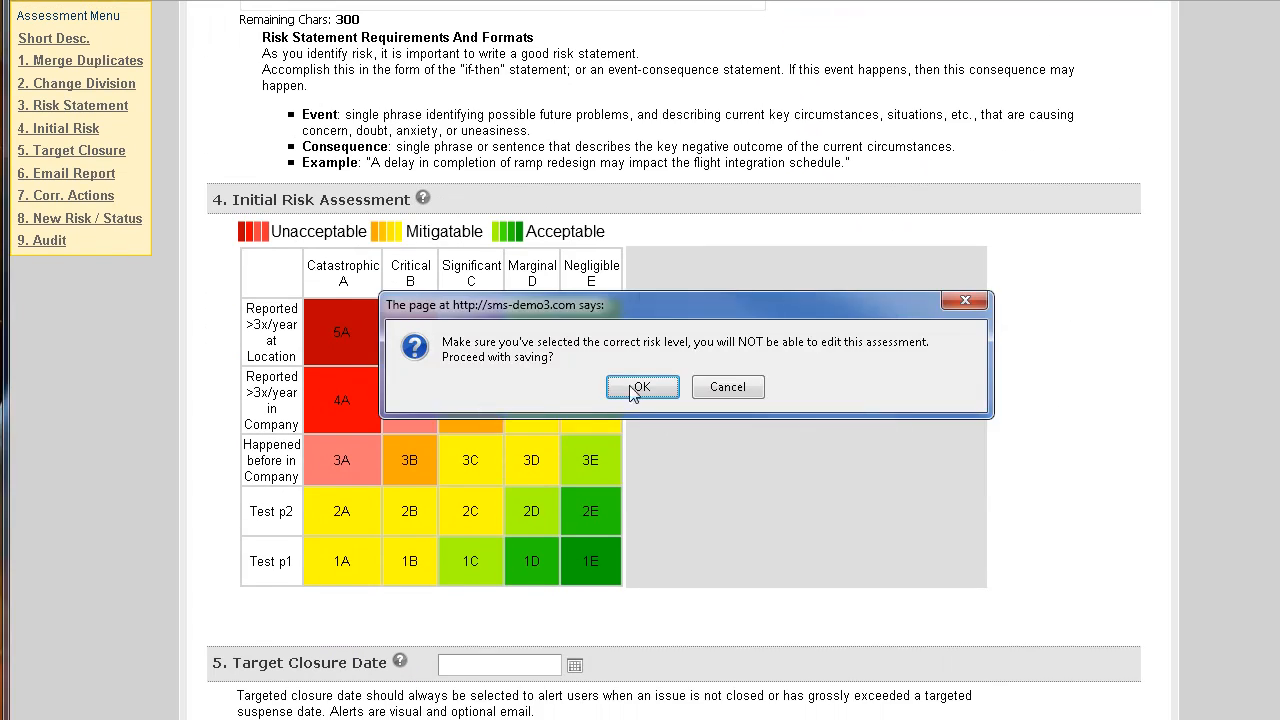
left_click(641, 387)
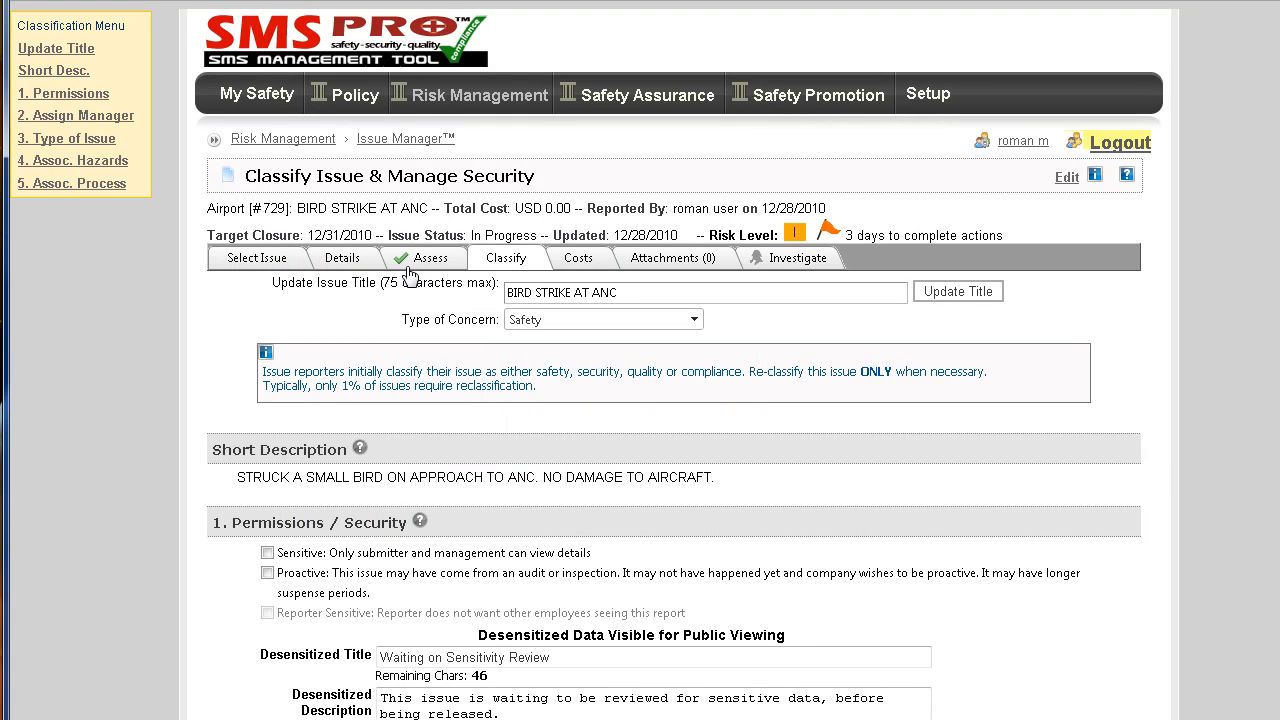
mouse_move(405, 257)
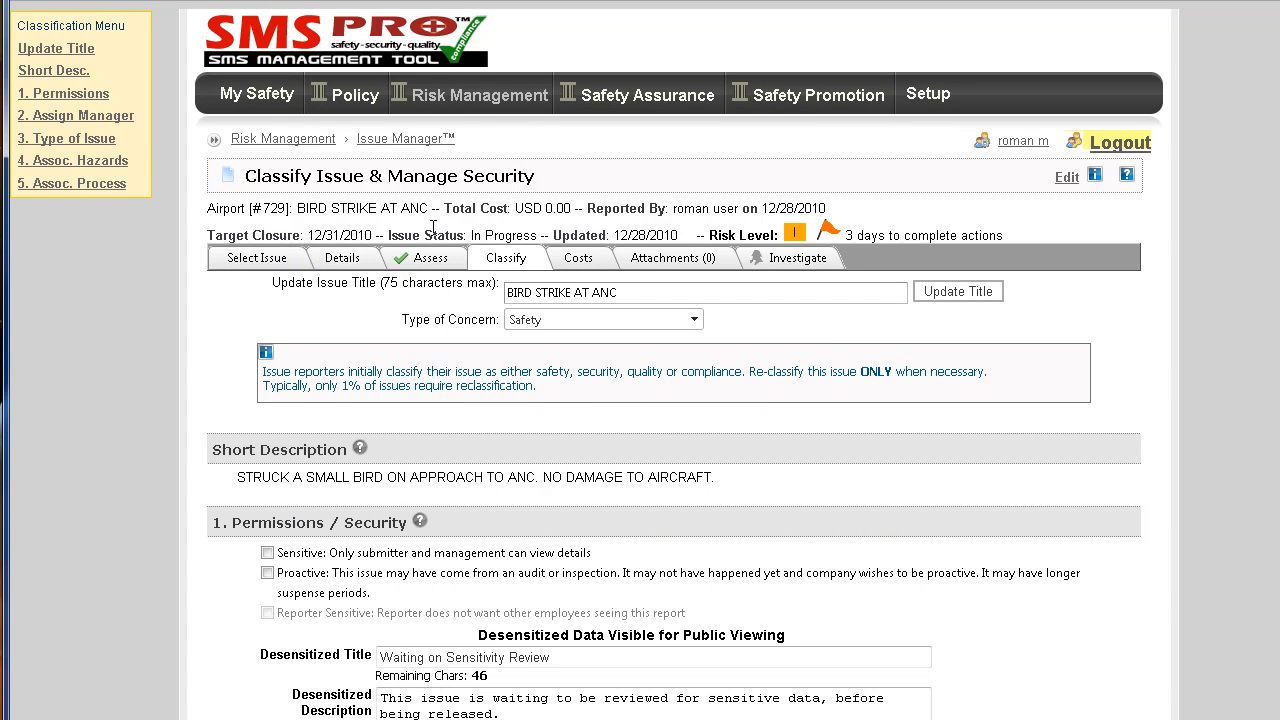
mouse_move(800, 232)
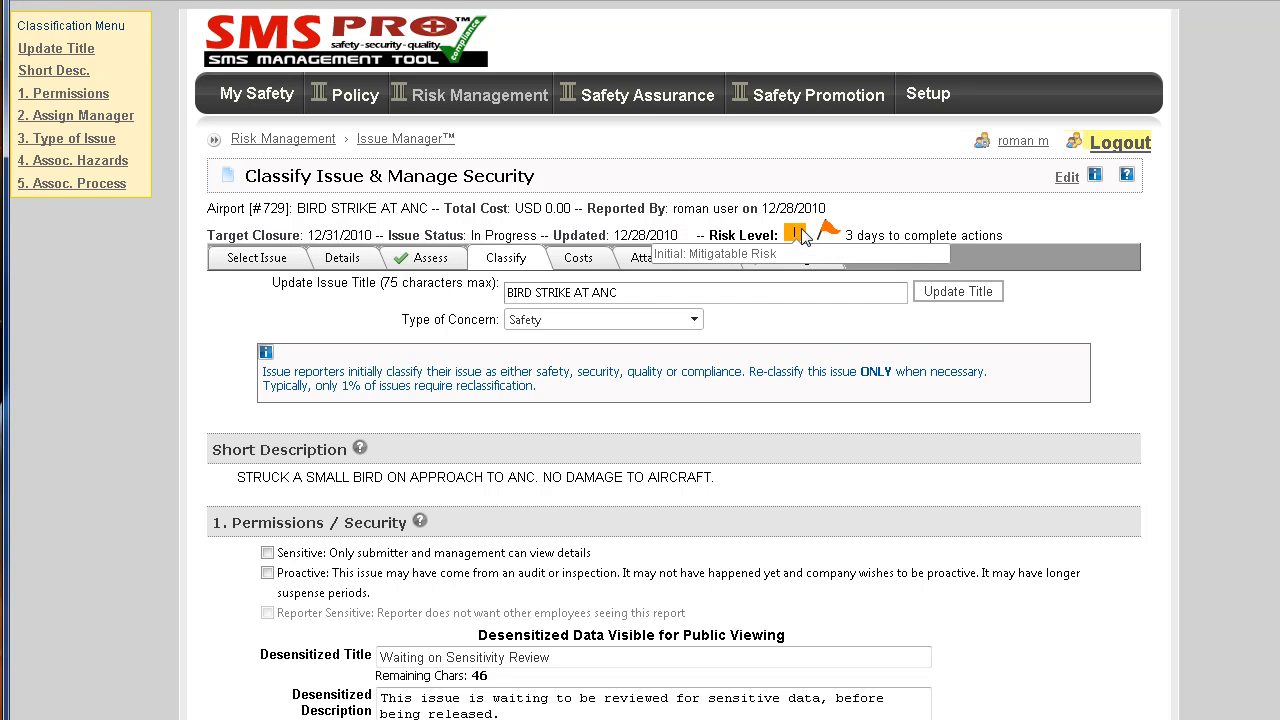
mouse_move(700, 418)
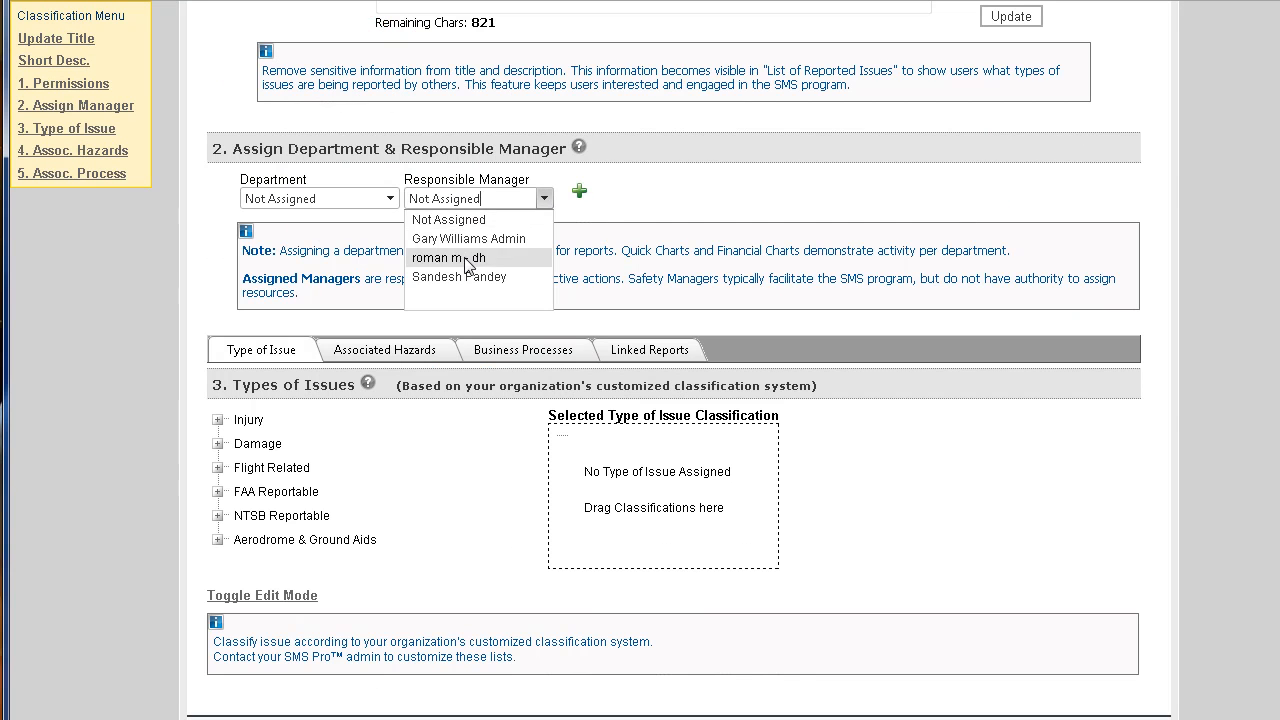
Assign the department head as responsible manager and classify the issue 'Caused by ground equipment'.
left_click(449, 257)
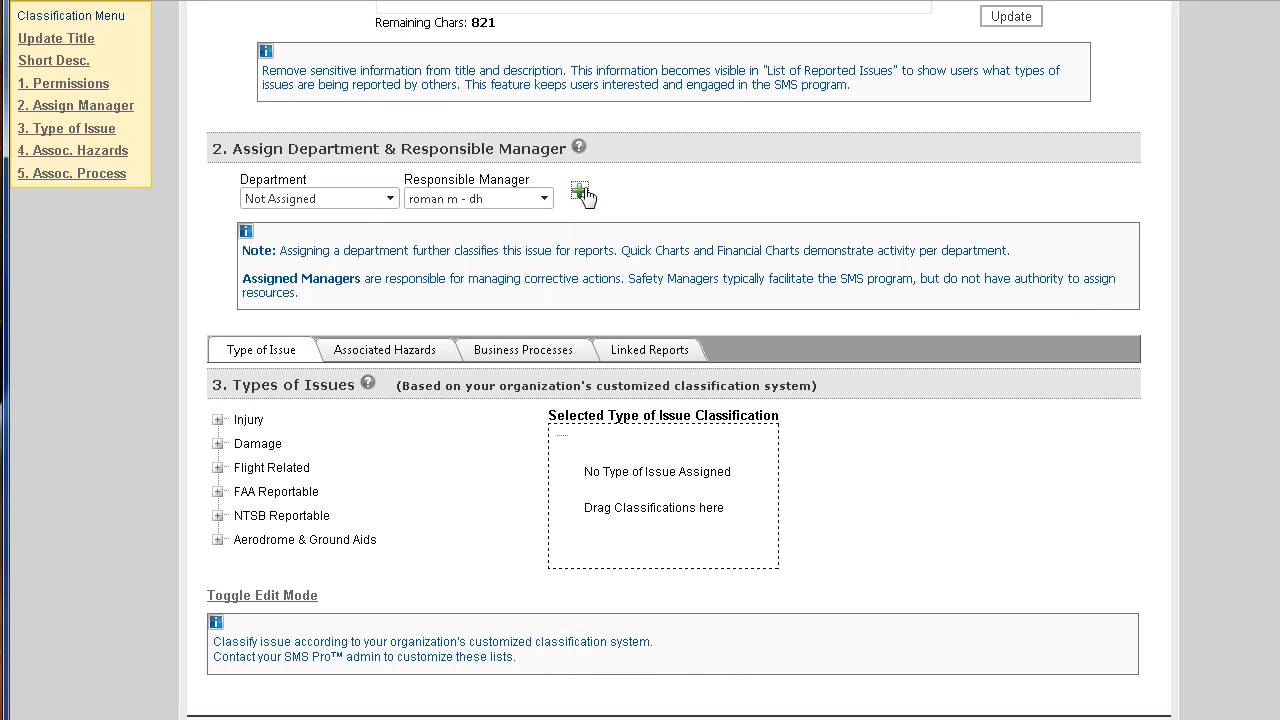
left_click(218, 443)
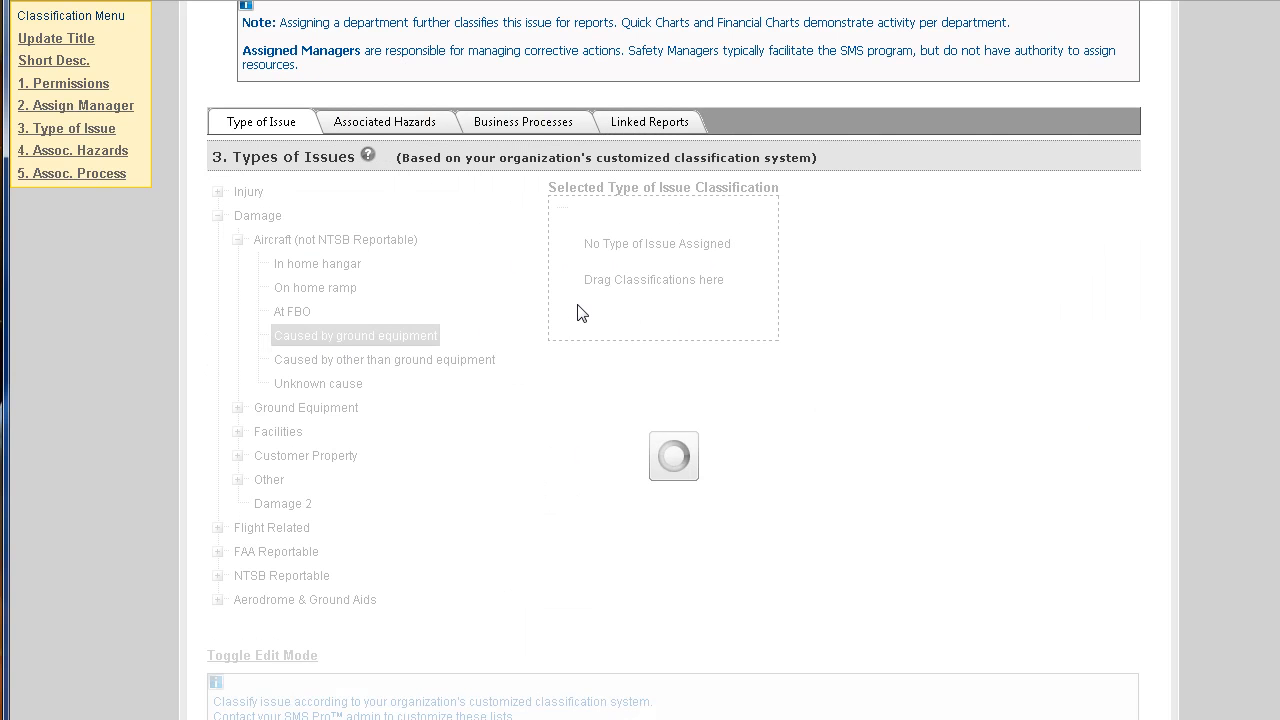
left_click_drag(355, 335, 663, 280)
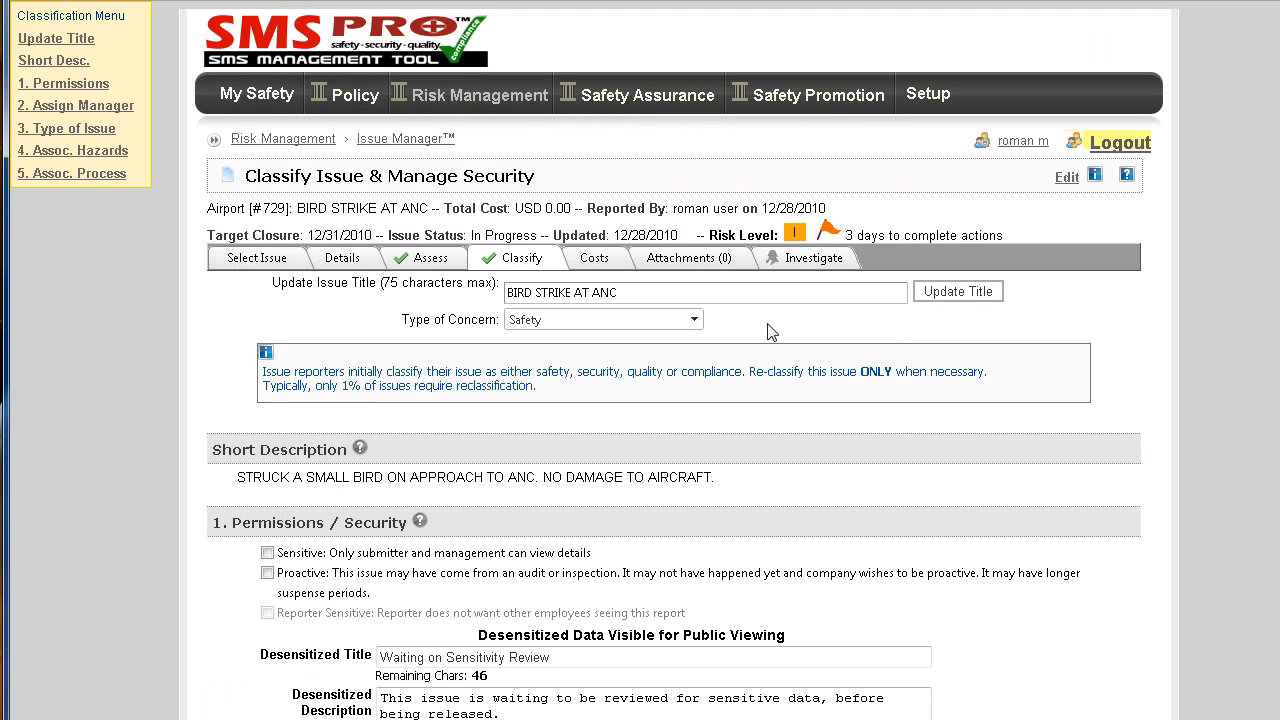
mouse_move(490, 257)
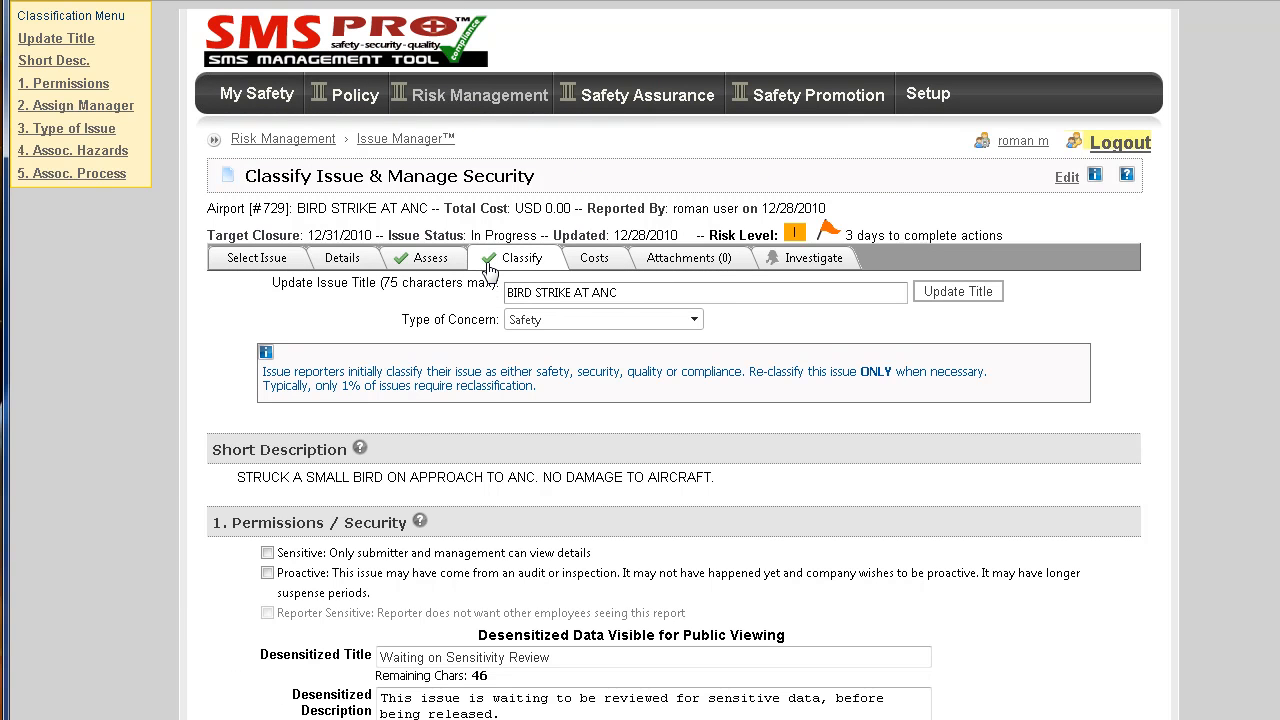
mouse_move(657, 258)
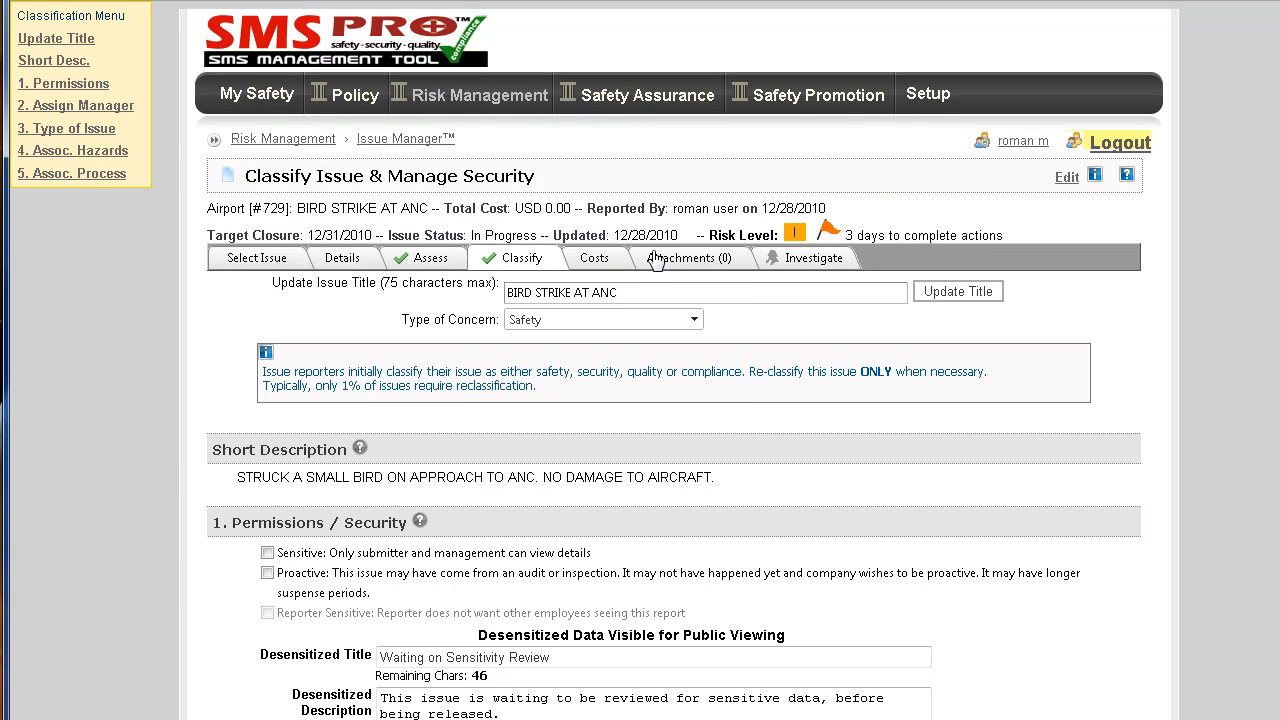
mouse_move(817, 257)
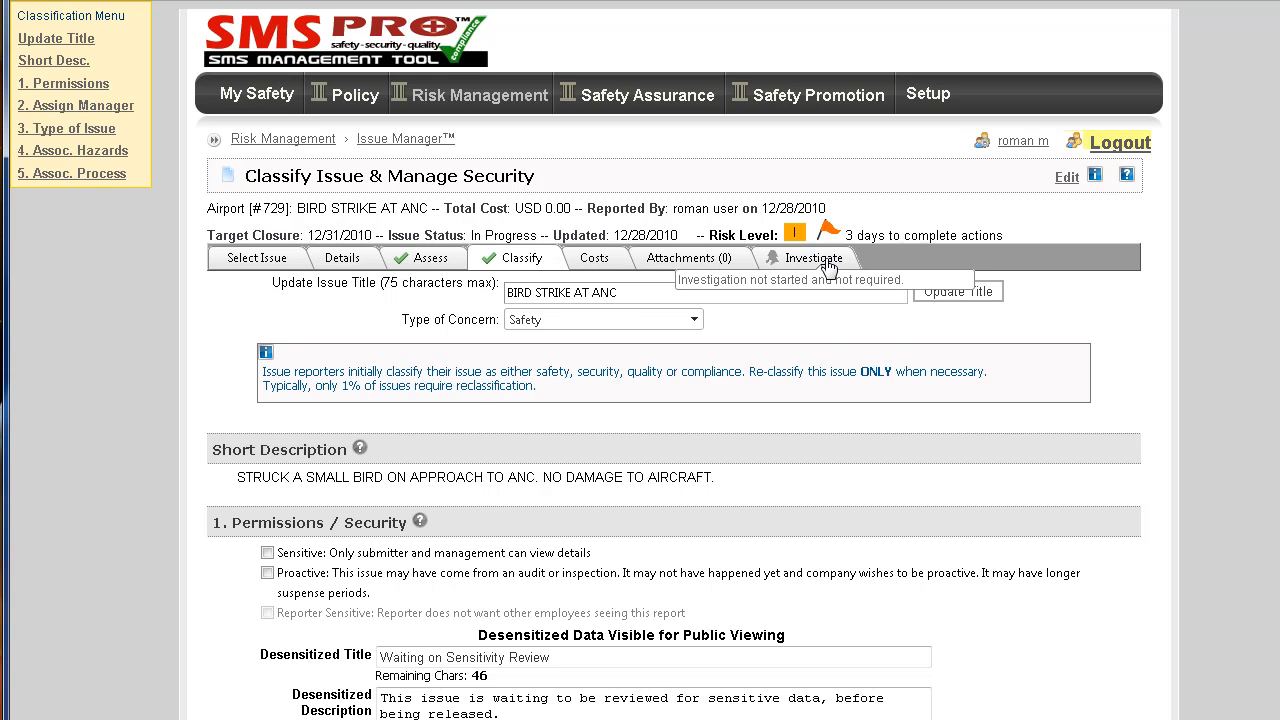
Reopen the bird strike issue's Assess page.
left_click(420, 257)
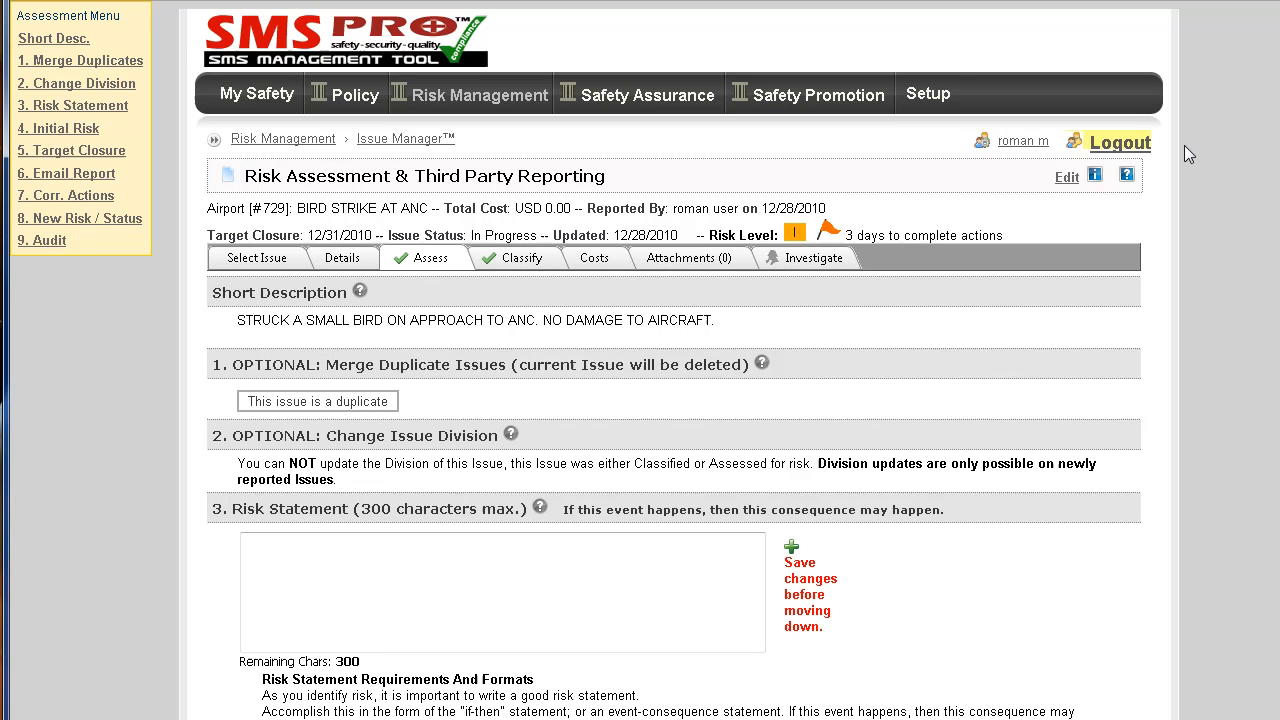
Save a 2E closing risk assessment and view the closed issue's details.
scroll("down", 3)
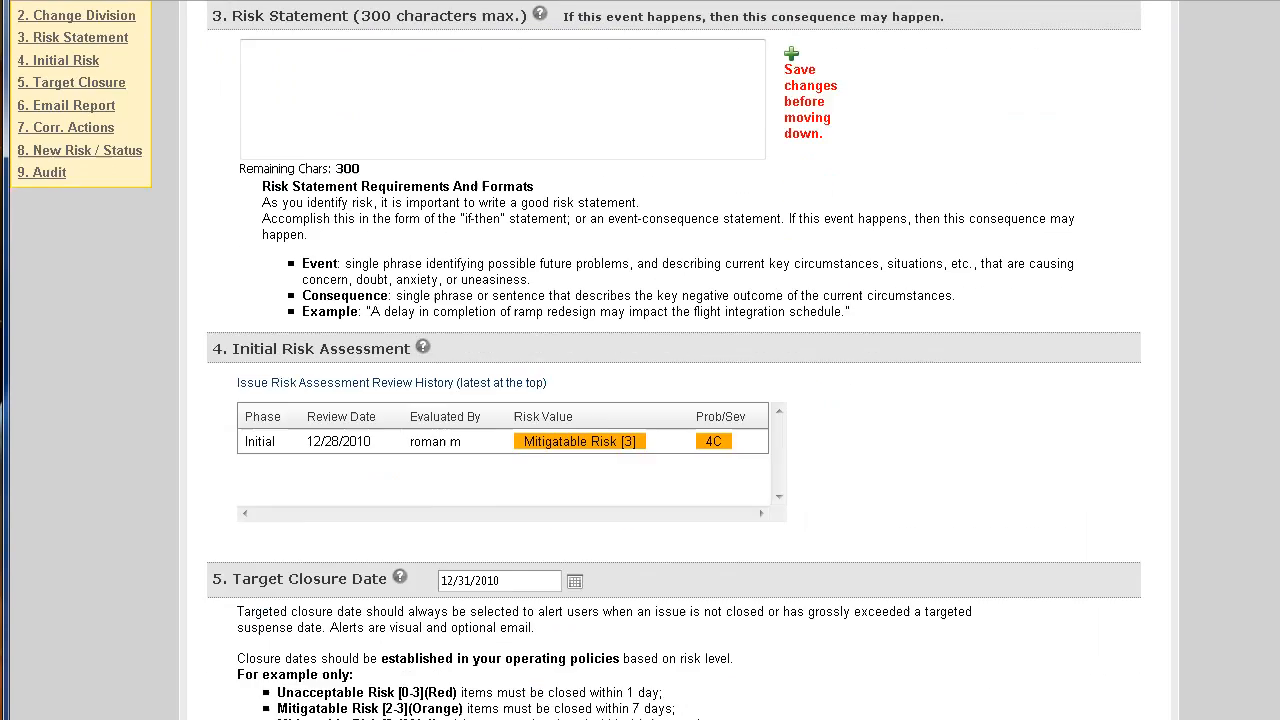
scroll("down", 3)
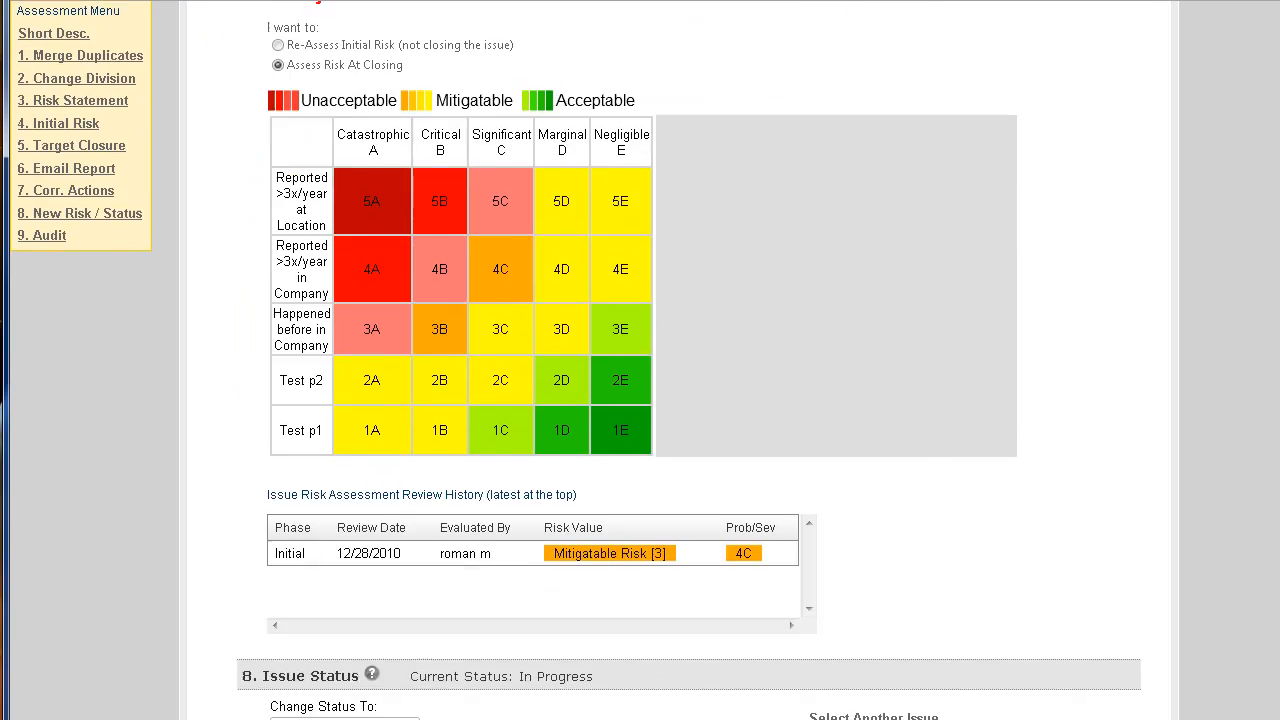
left_click(620, 380)
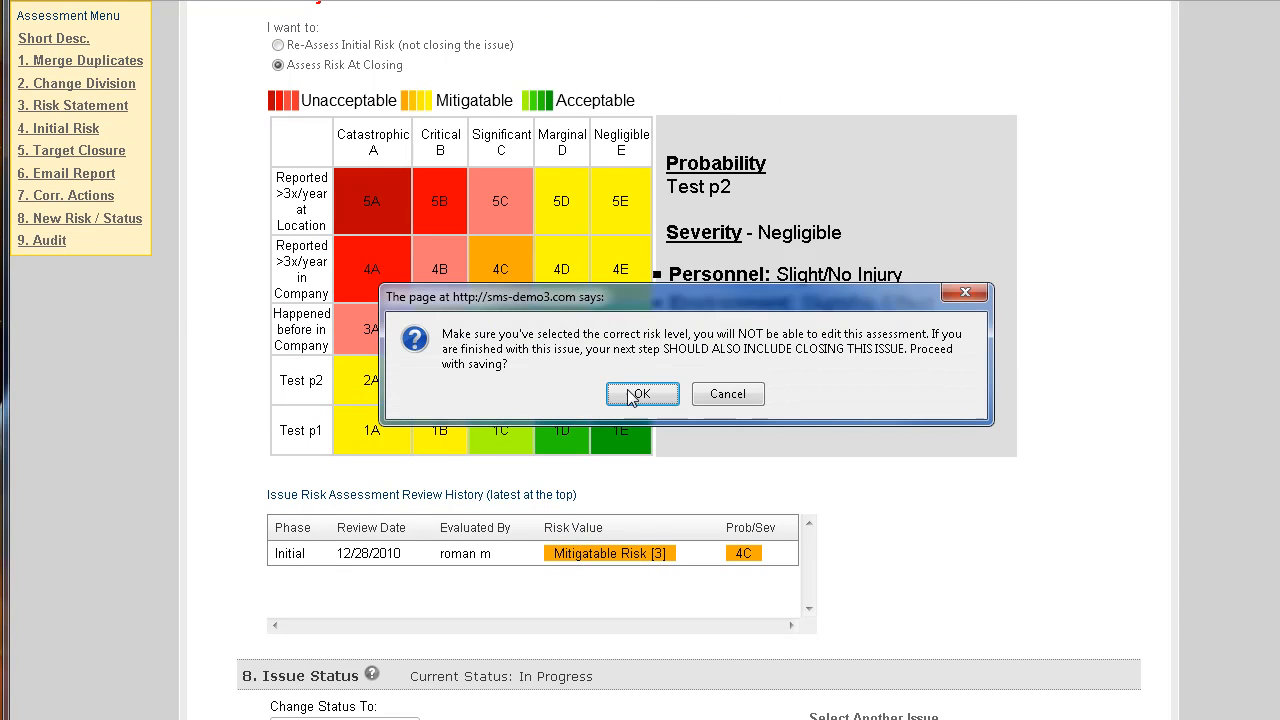
left_click(642, 393)
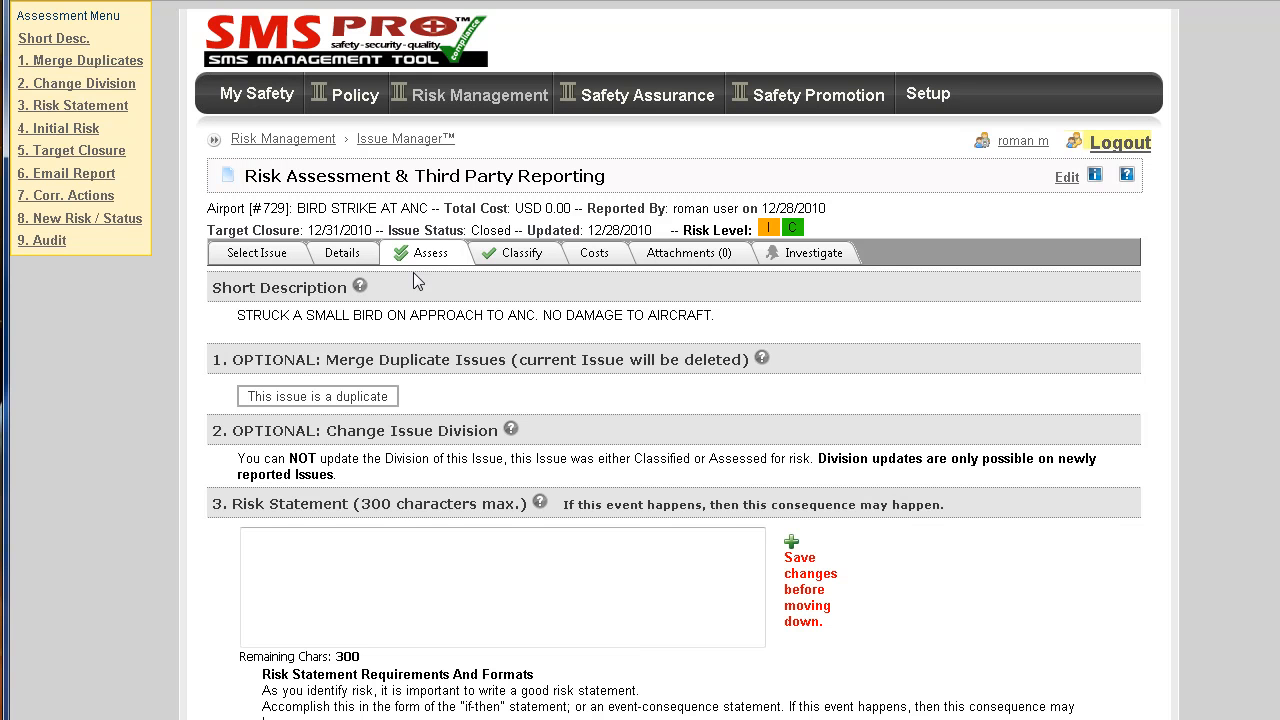
left_click(343, 252)
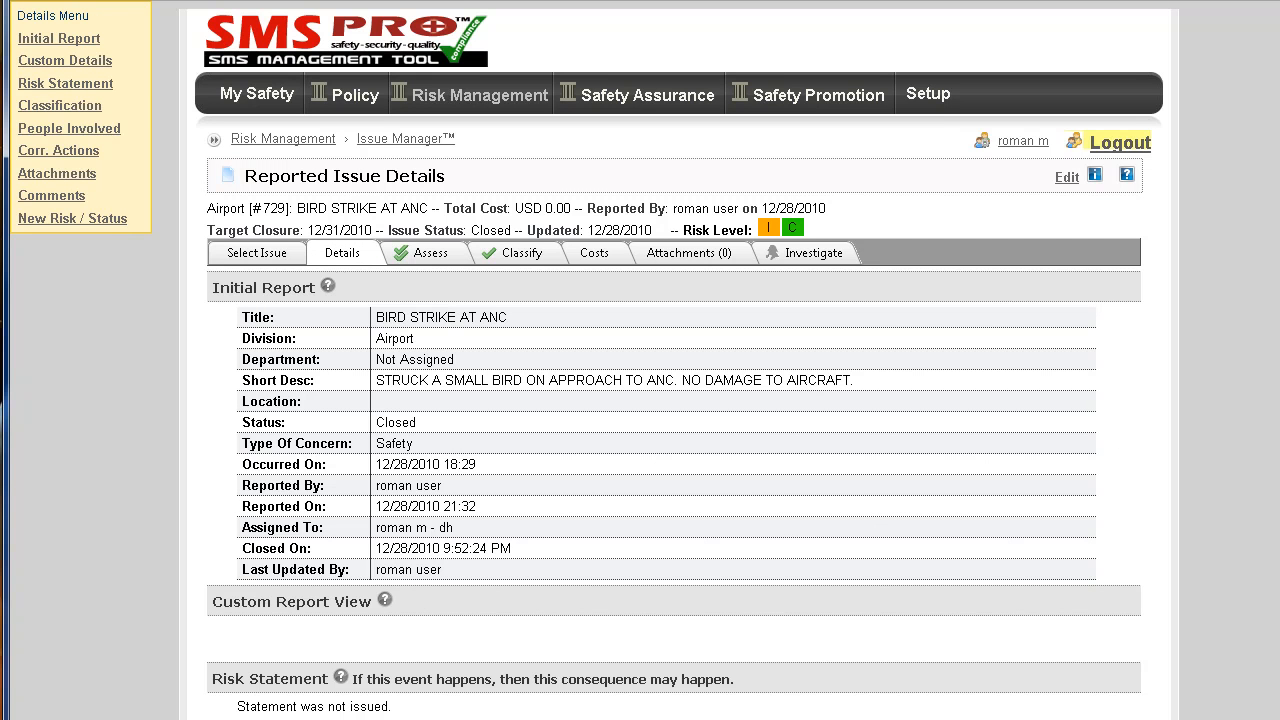